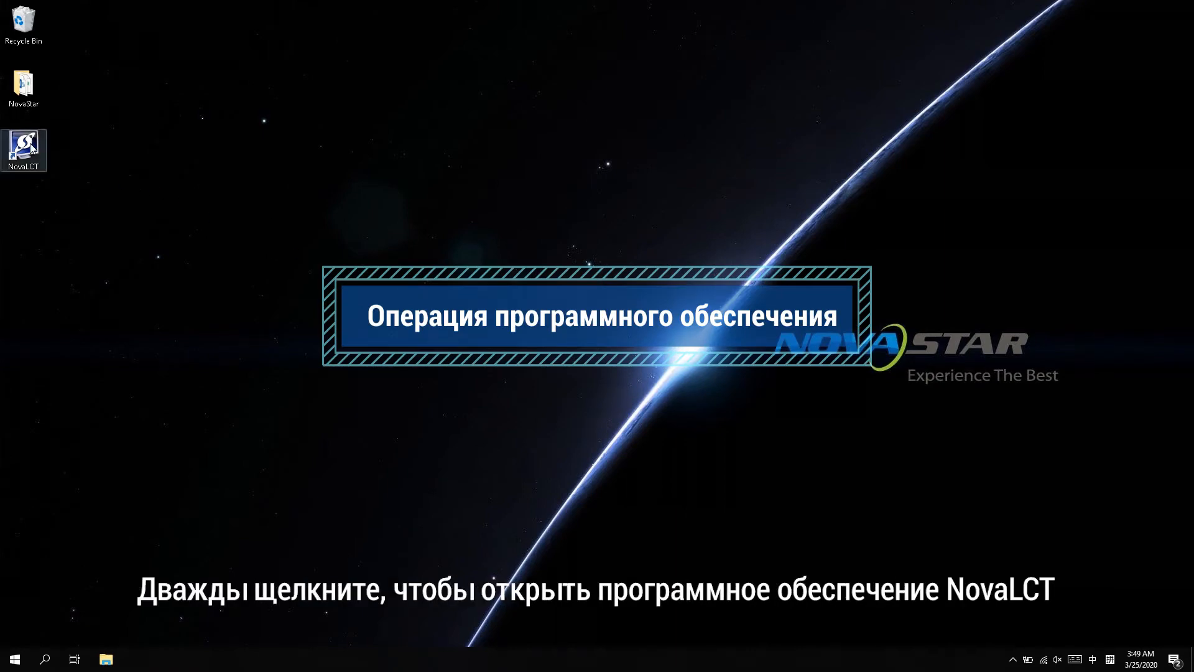
double_click(23, 150)
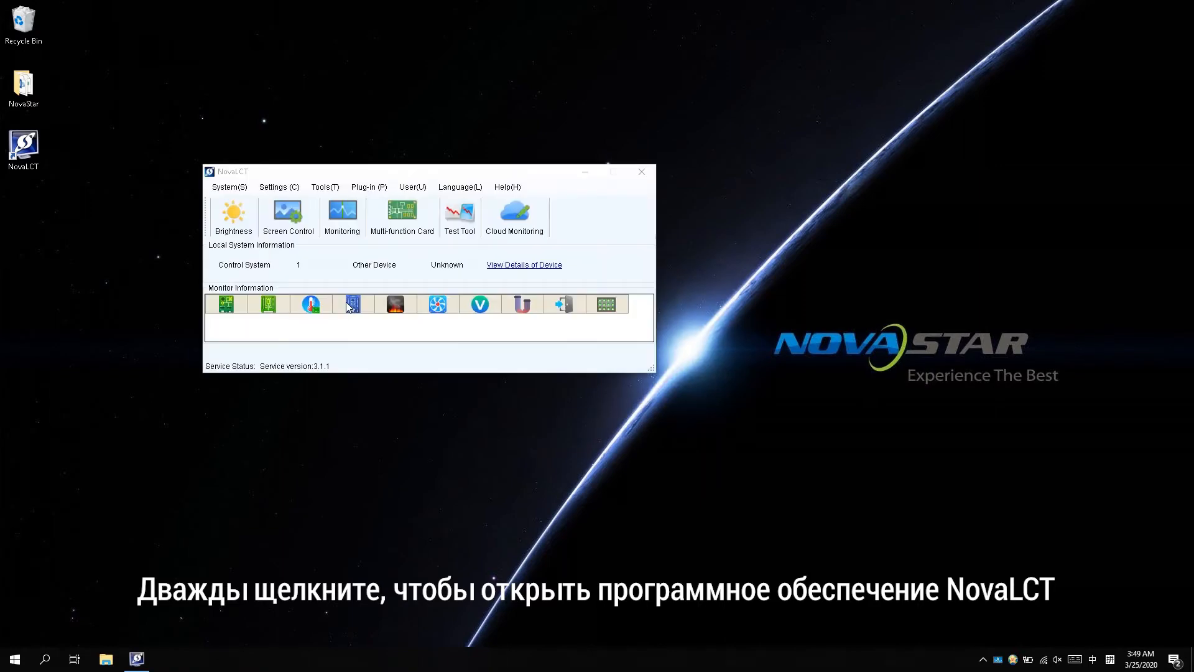
click(412, 186)
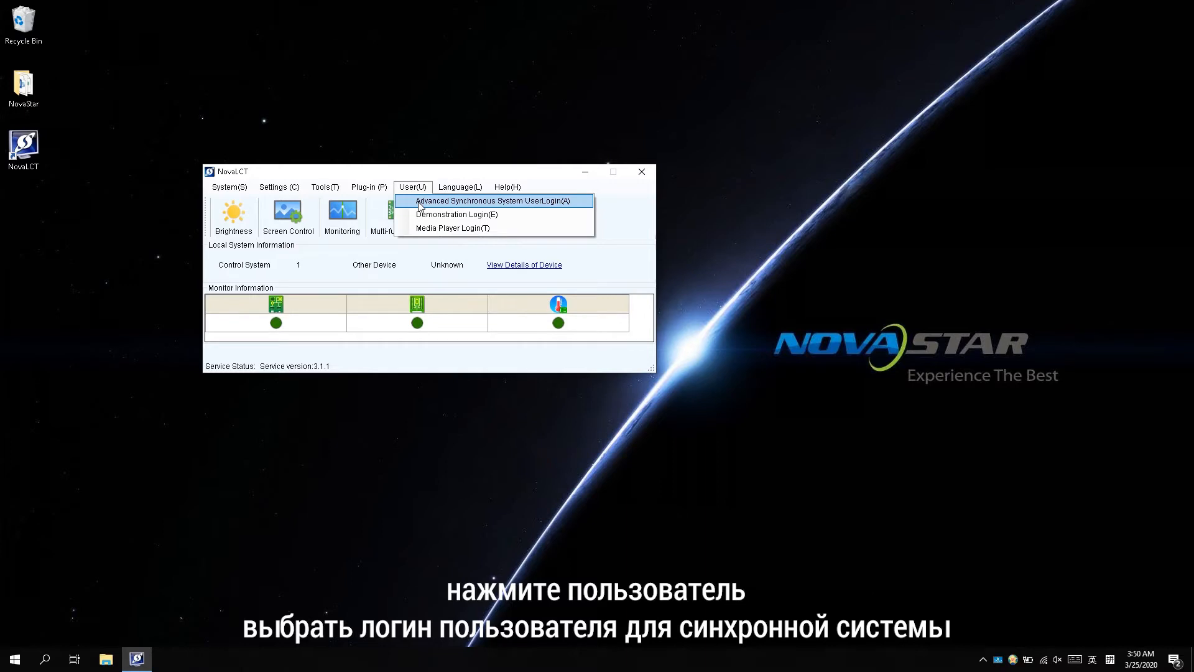
click(496, 201)
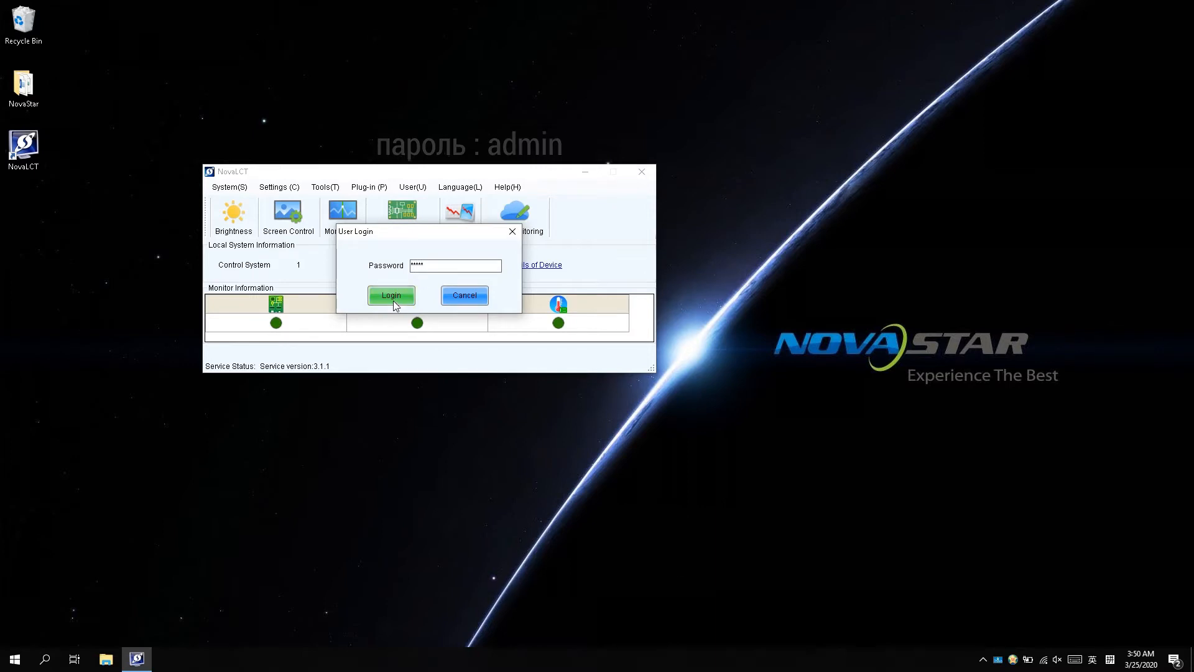
Step: Log in as the advanced user and go to the Brightness Adjustment page
click(391, 294)
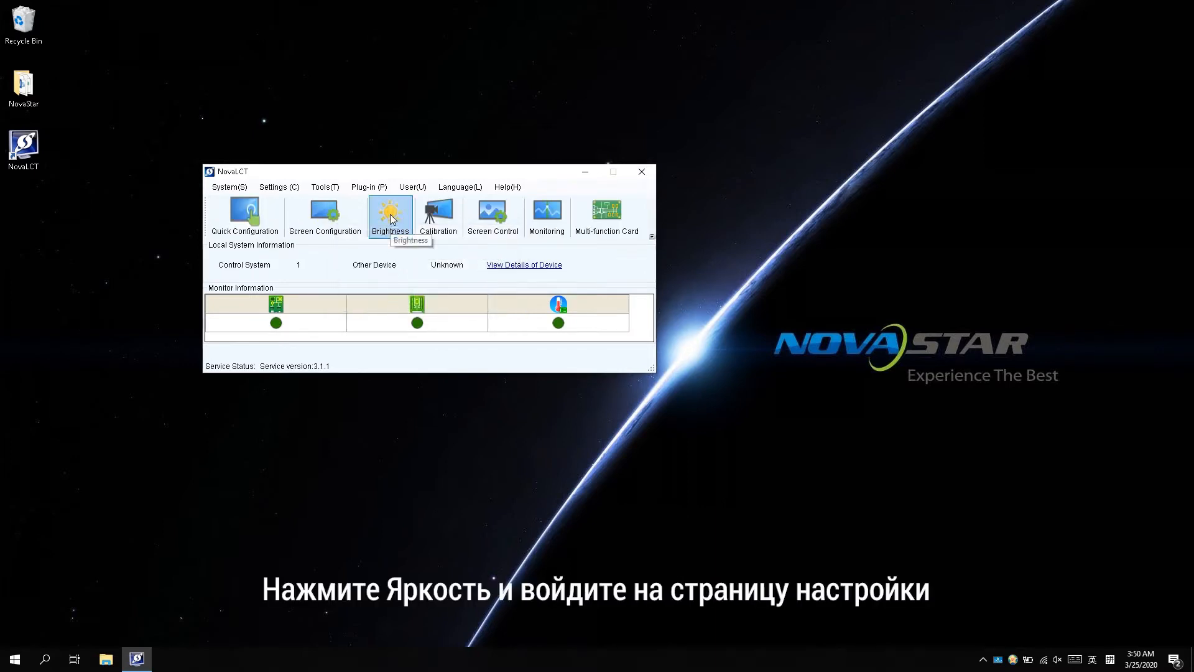
click(389, 215)
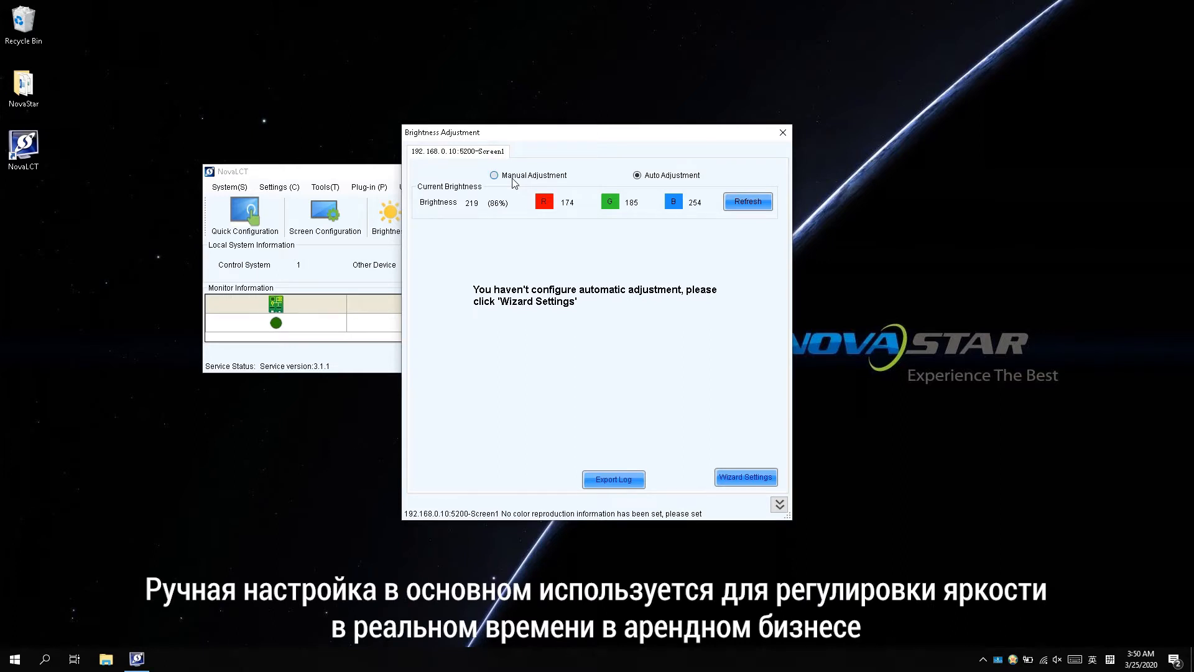
Step: Review manual brightness adjustment, then return to automatic adjustment mode
click(494, 175)
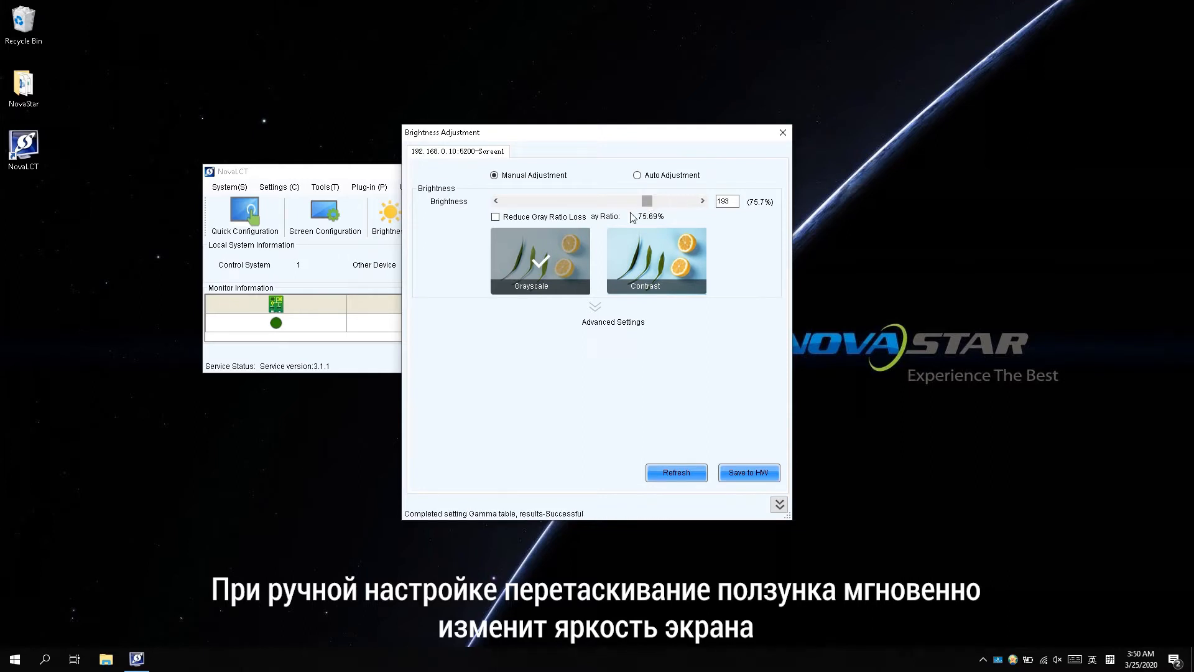
mouse_move(555, 273)
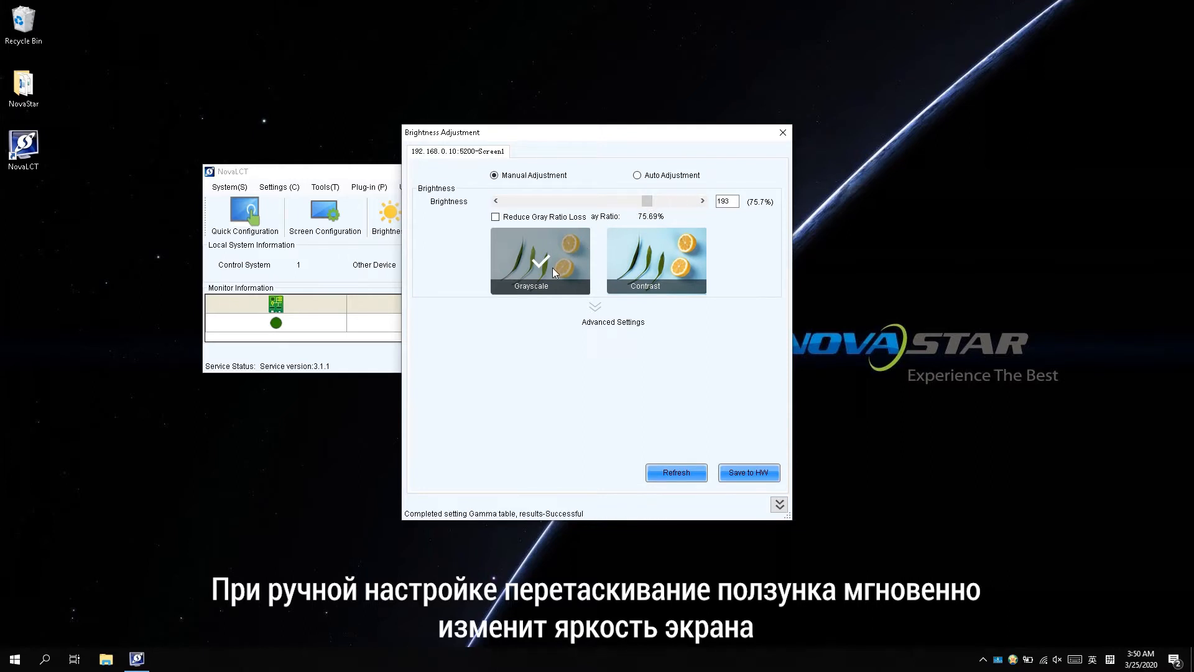
mouse_move(673, 270)
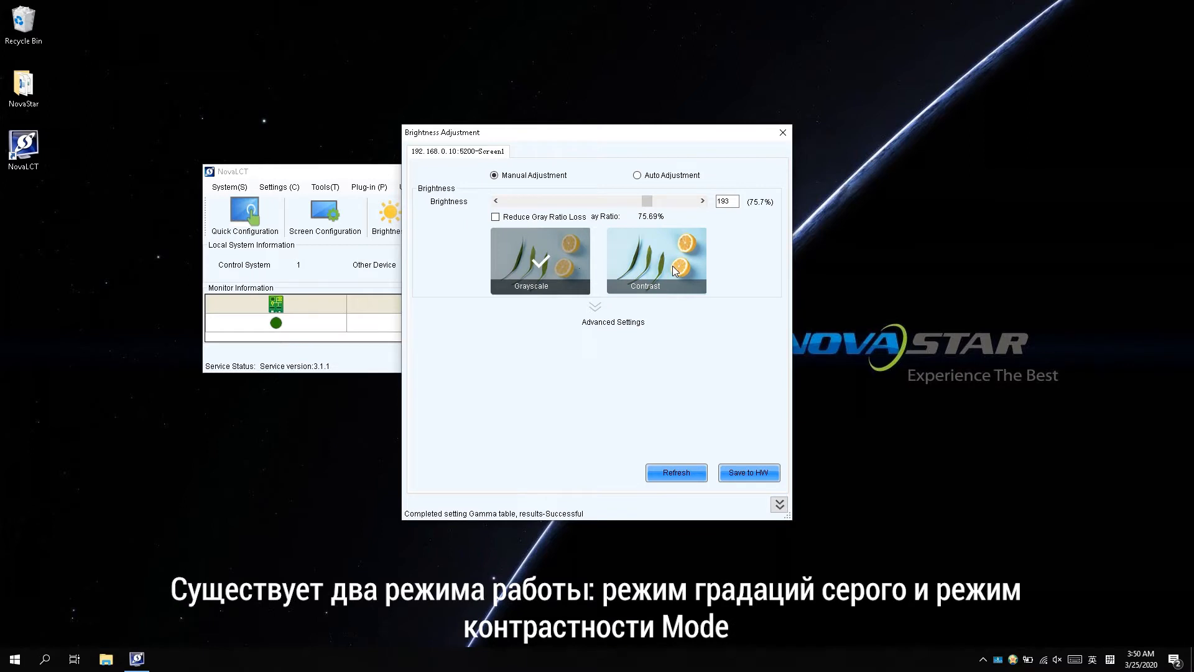
mouse_move(607, 320)
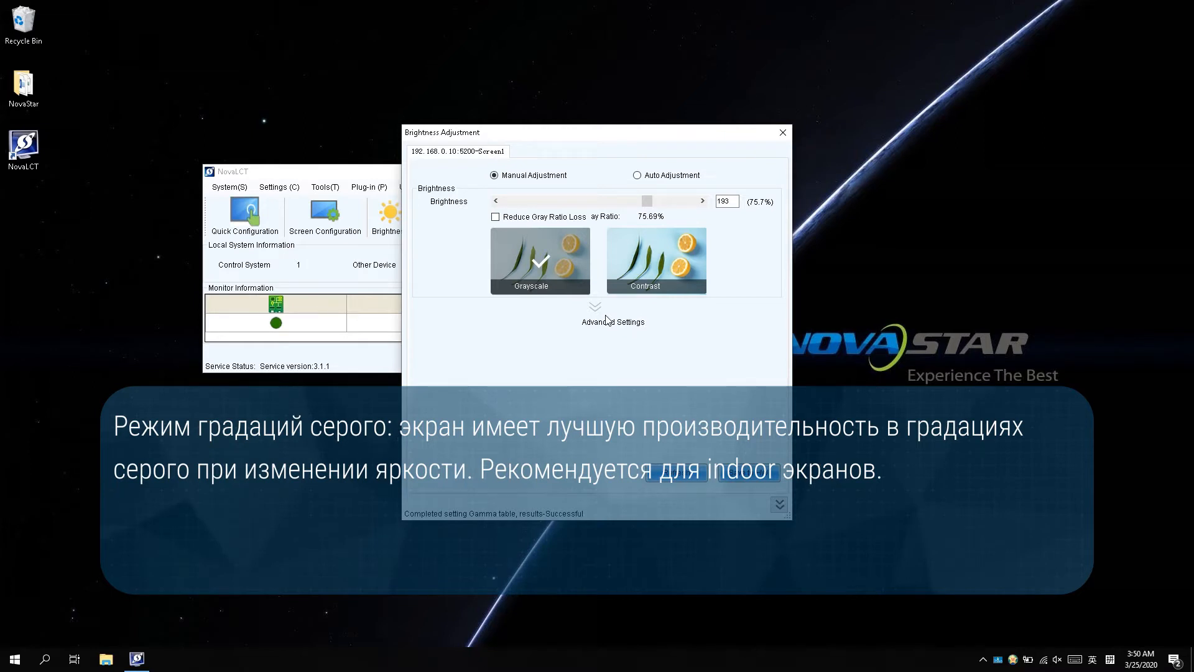
mouse_move(608, 328)
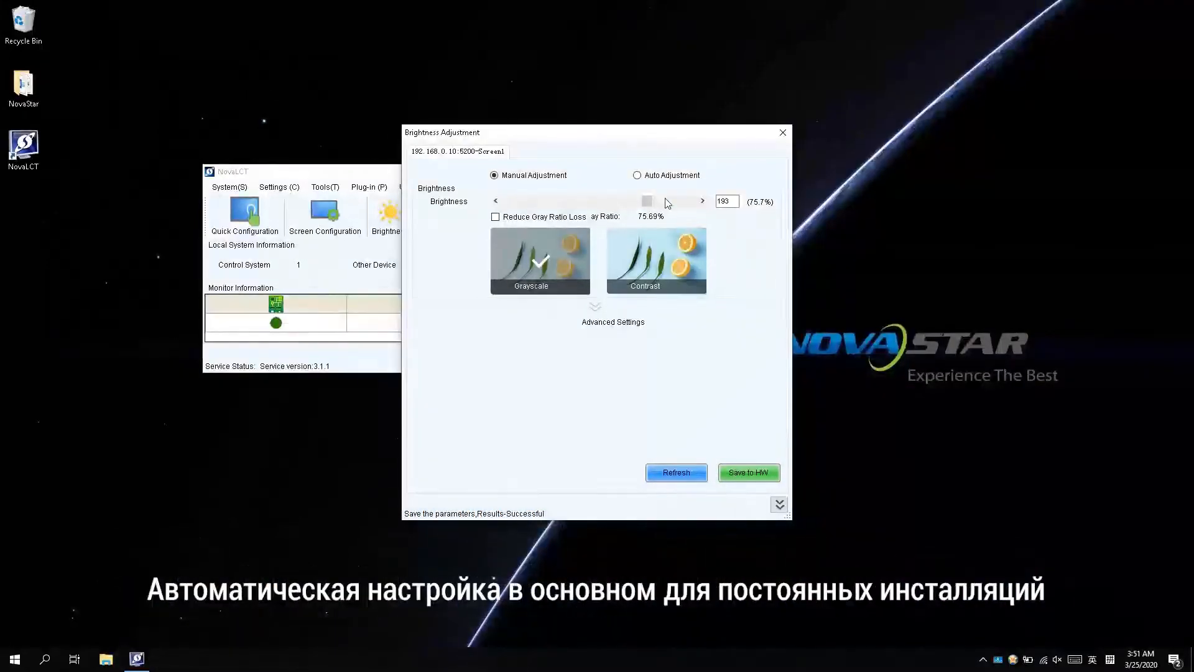
click(636, 174)
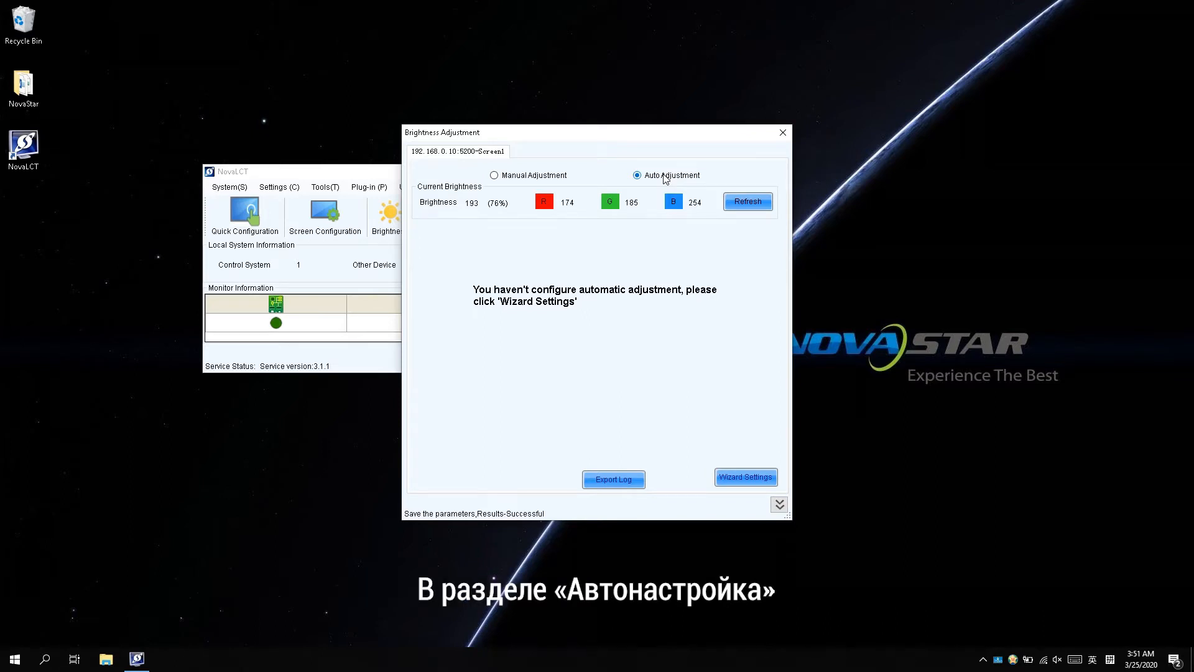
Step: Start the auto-brightness wizard and choose Adjust by Light Sensor as the mode
click(745, 476)
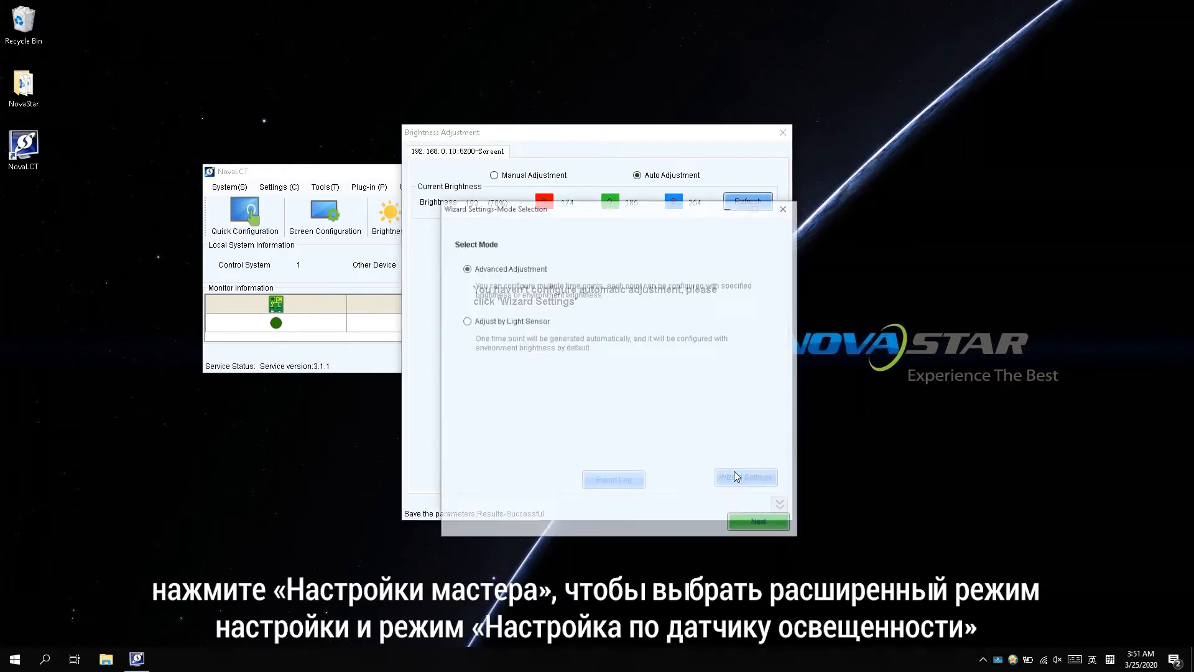
click(745, 477)
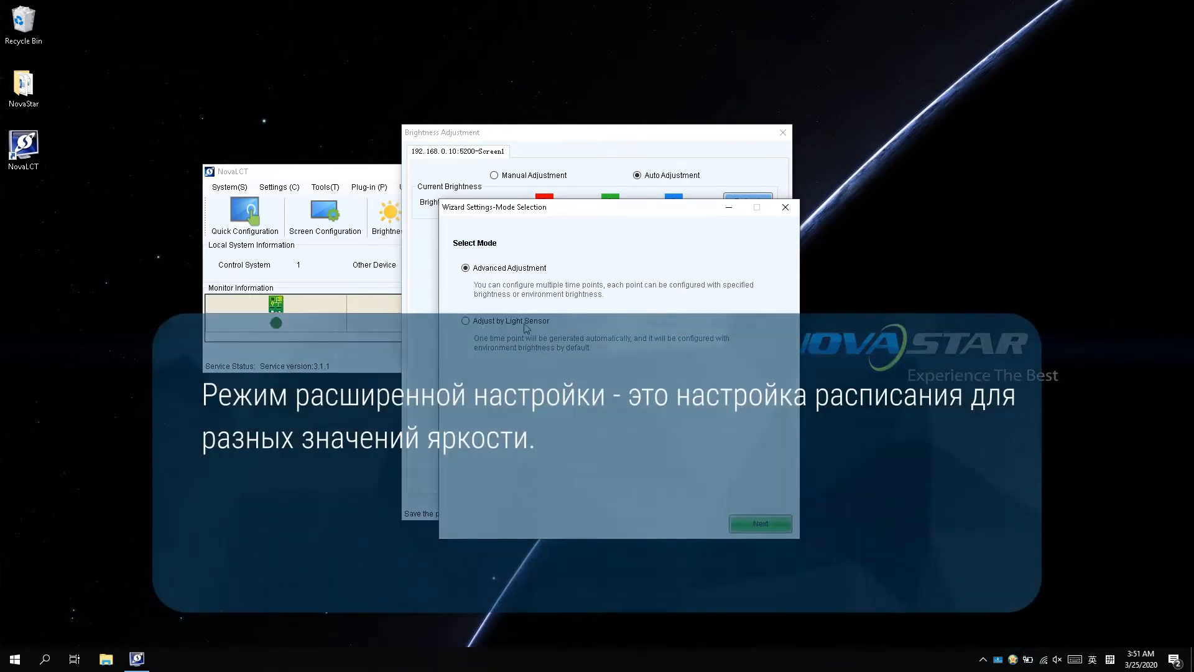
click(465, 320)
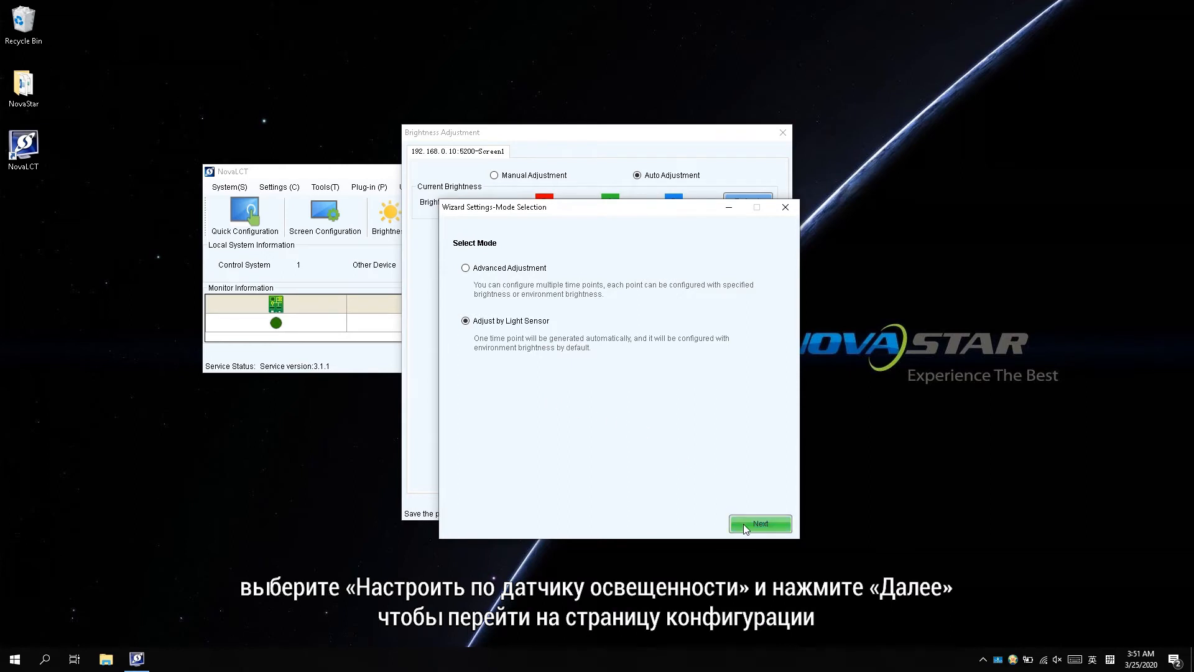
click(760, 524)
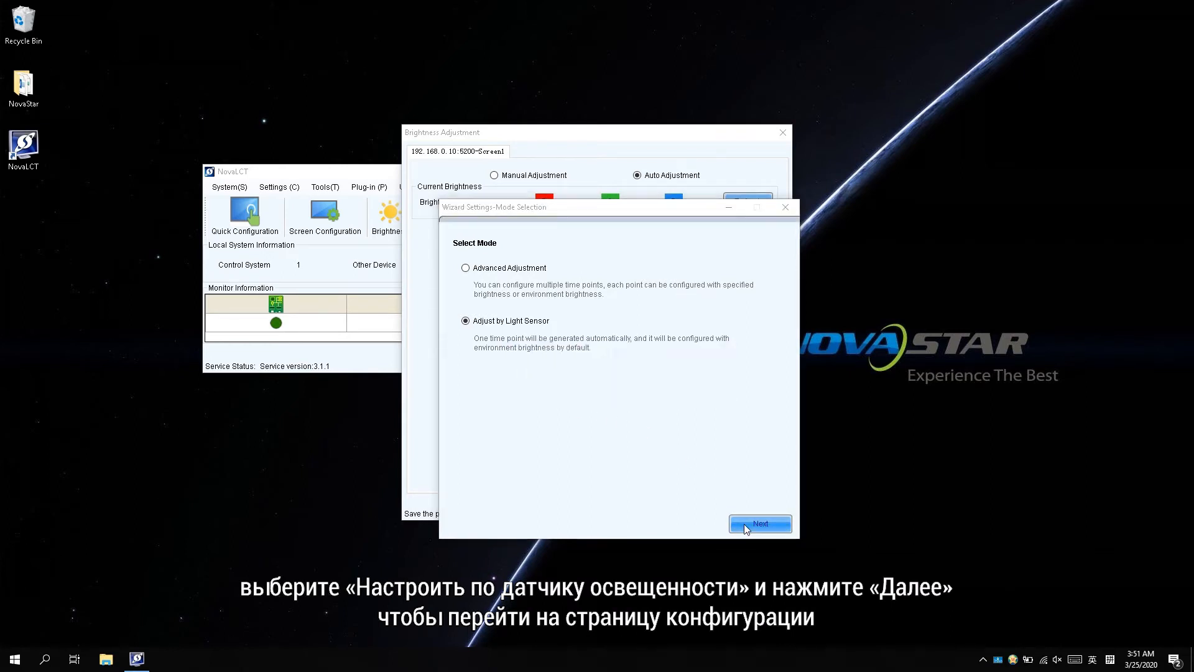
Step: Run the light sensor test, refresh its reading to 350, and enable the sensor row
click(759, 524)
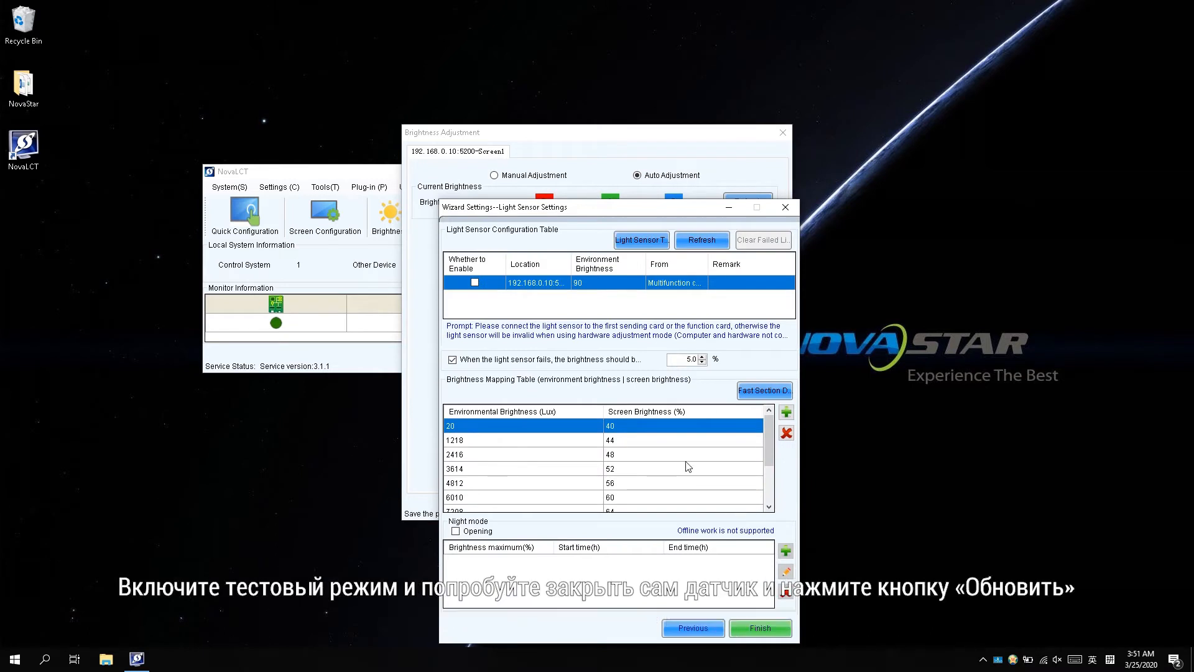
click(642, 239)
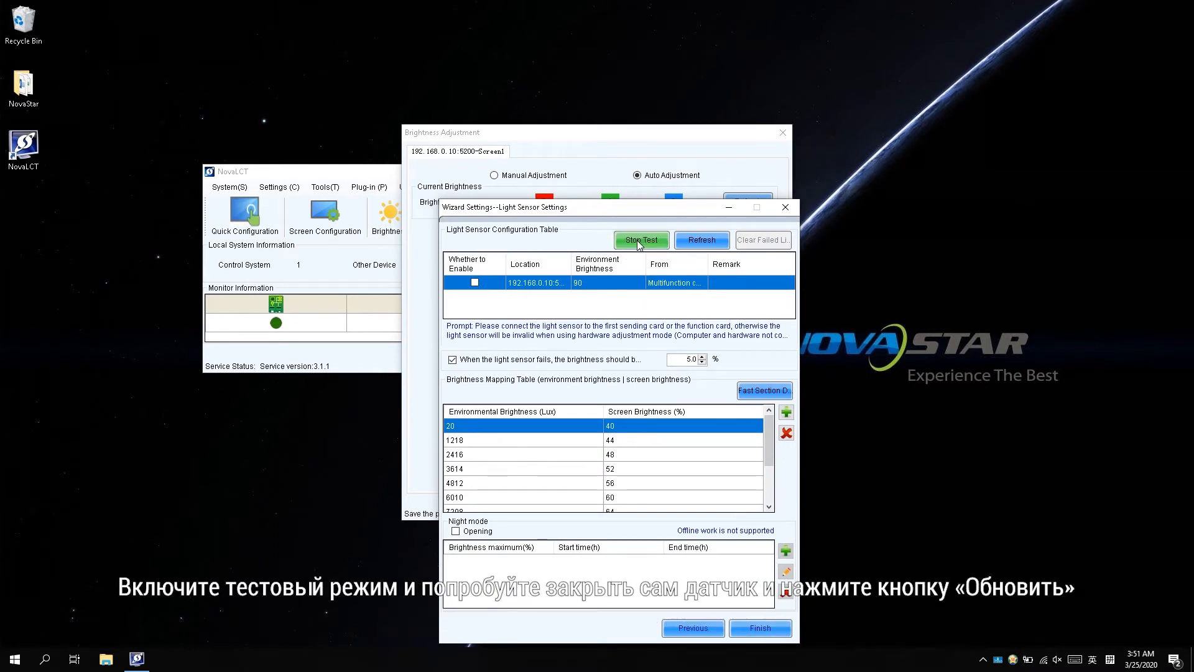
mouse_move(693, 257)
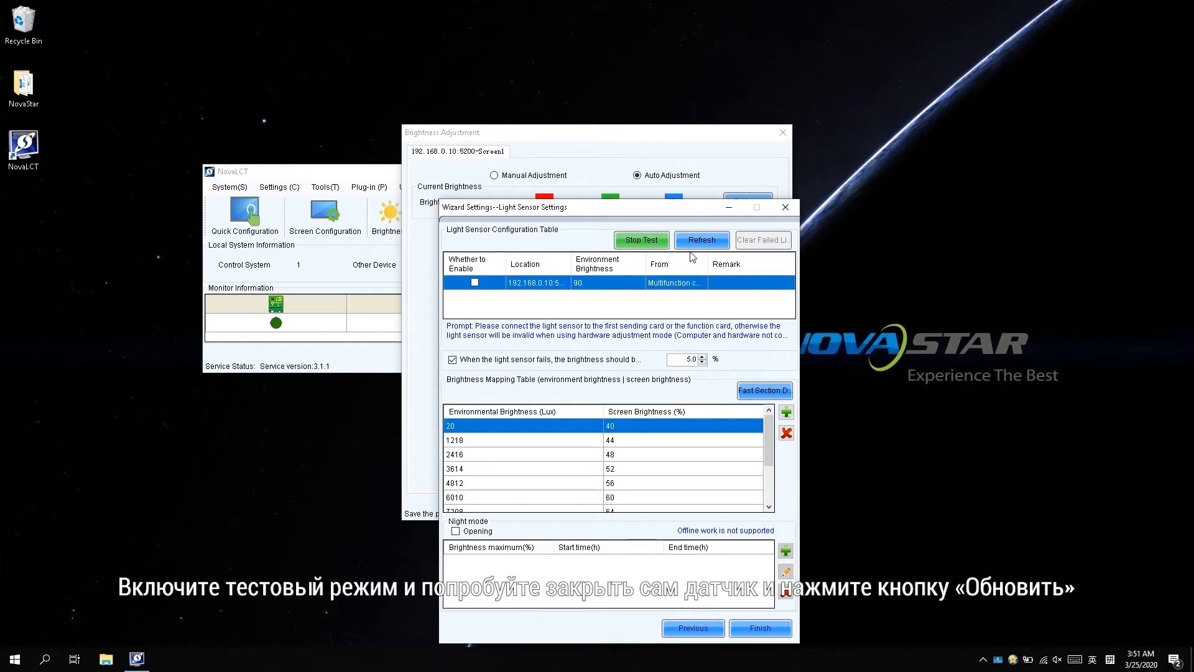
click(702, 239)
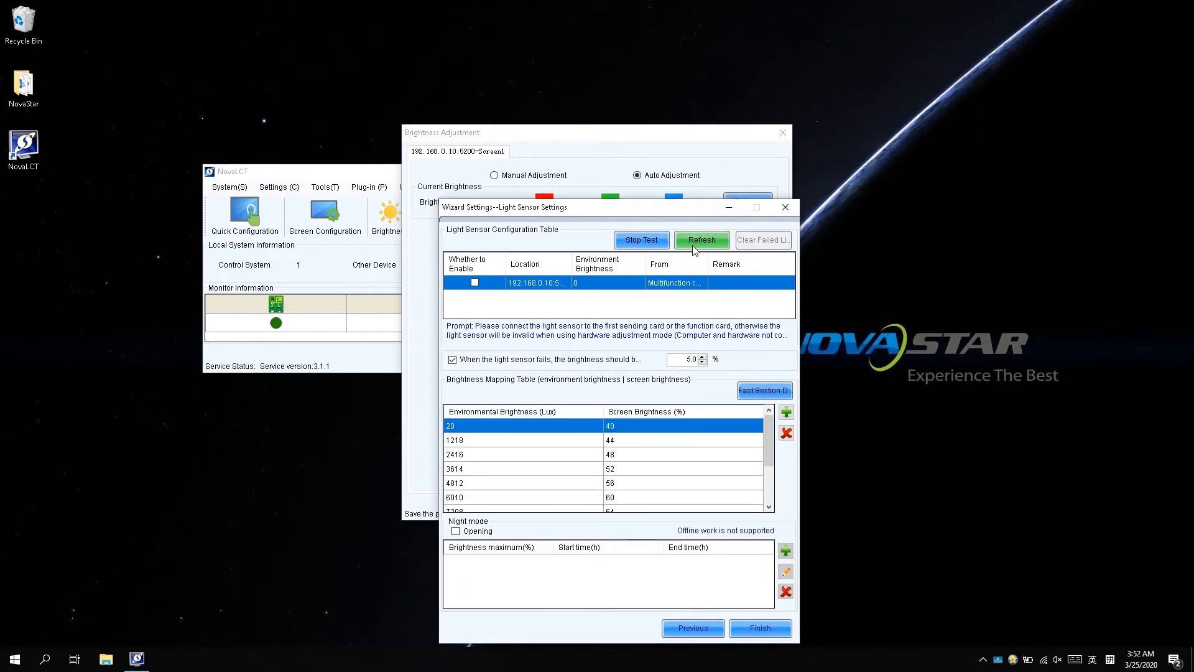
mouse_move(617, 283)
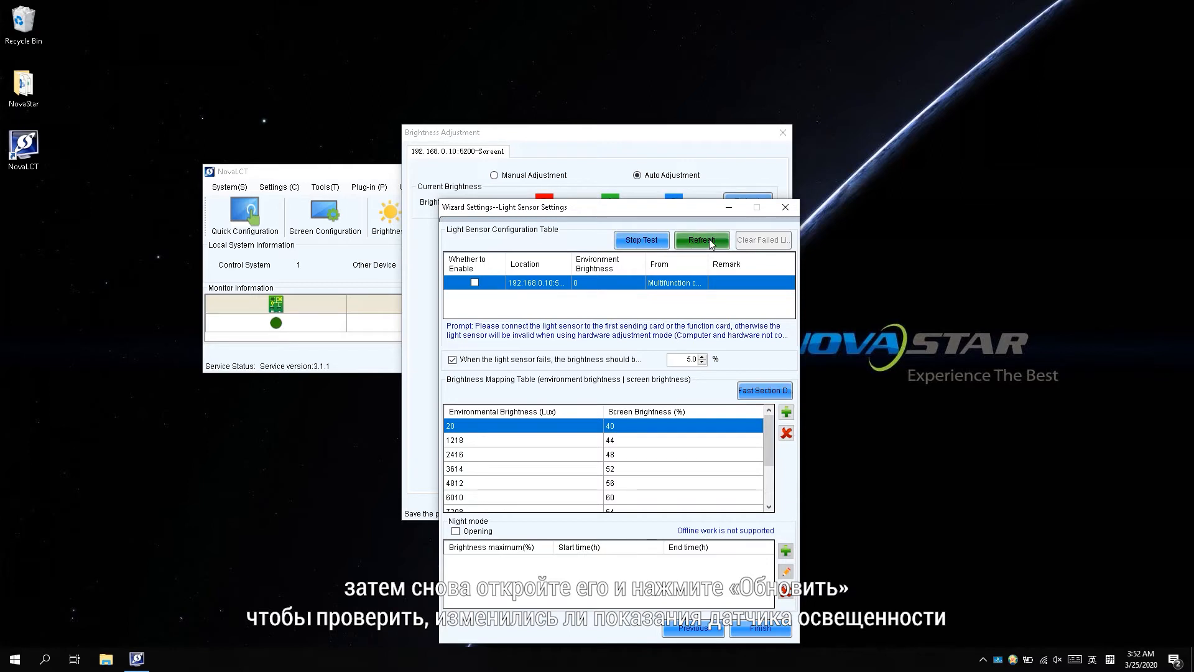
click(702, 239)
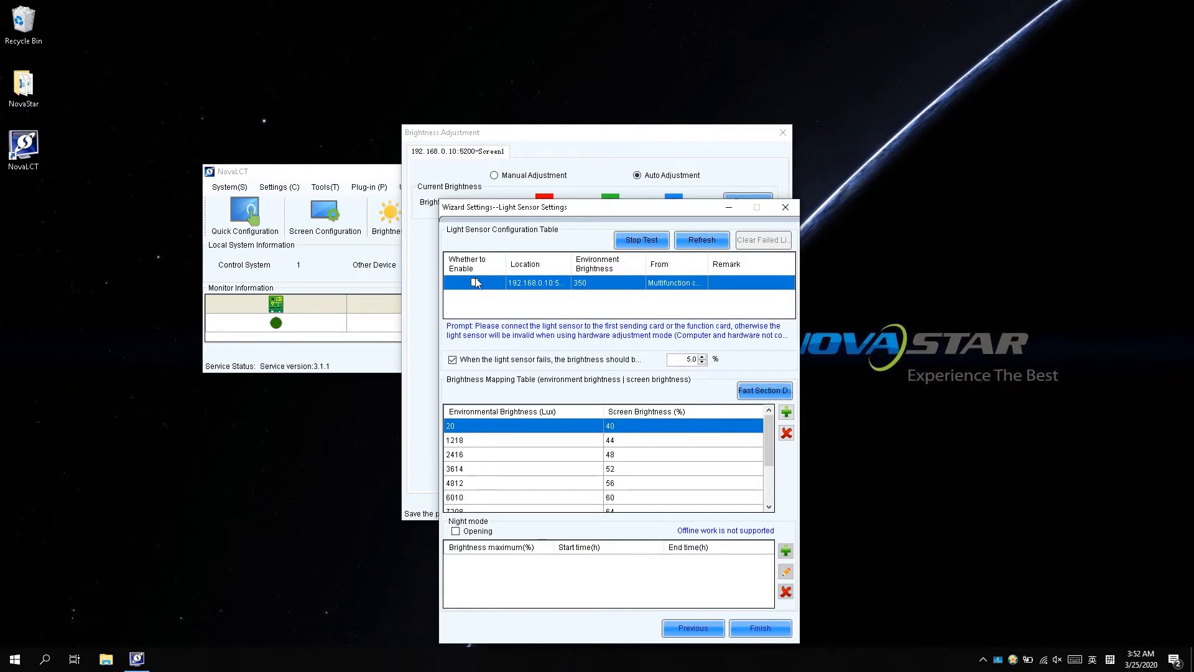
click(474, 282)
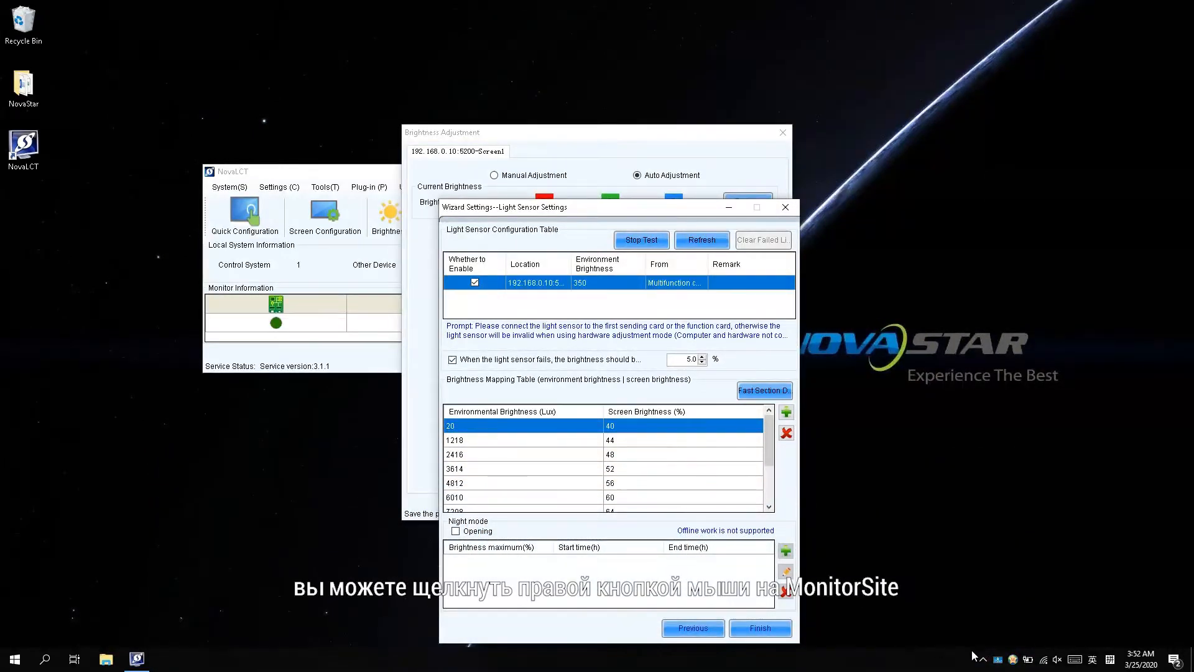
Step: Save Brightness Advanced Settings from the tray menu with brightness gradient enabled, 60 s cycle, 5 readings
right_click(999, 659)
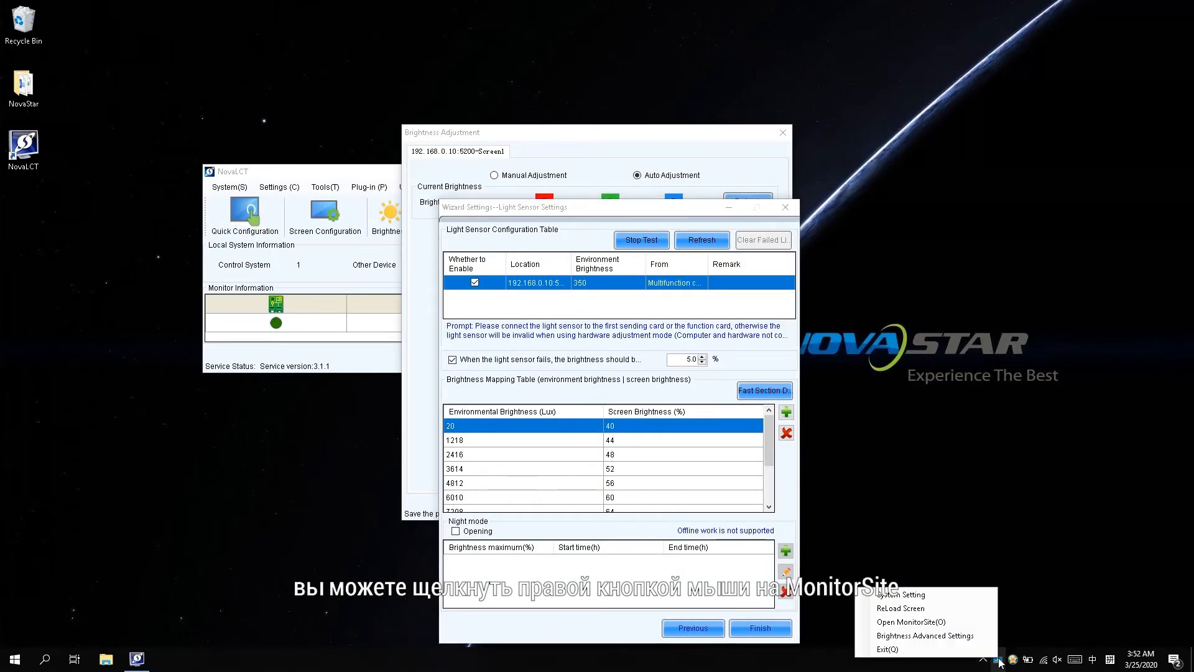
mouse_move(925, 636)
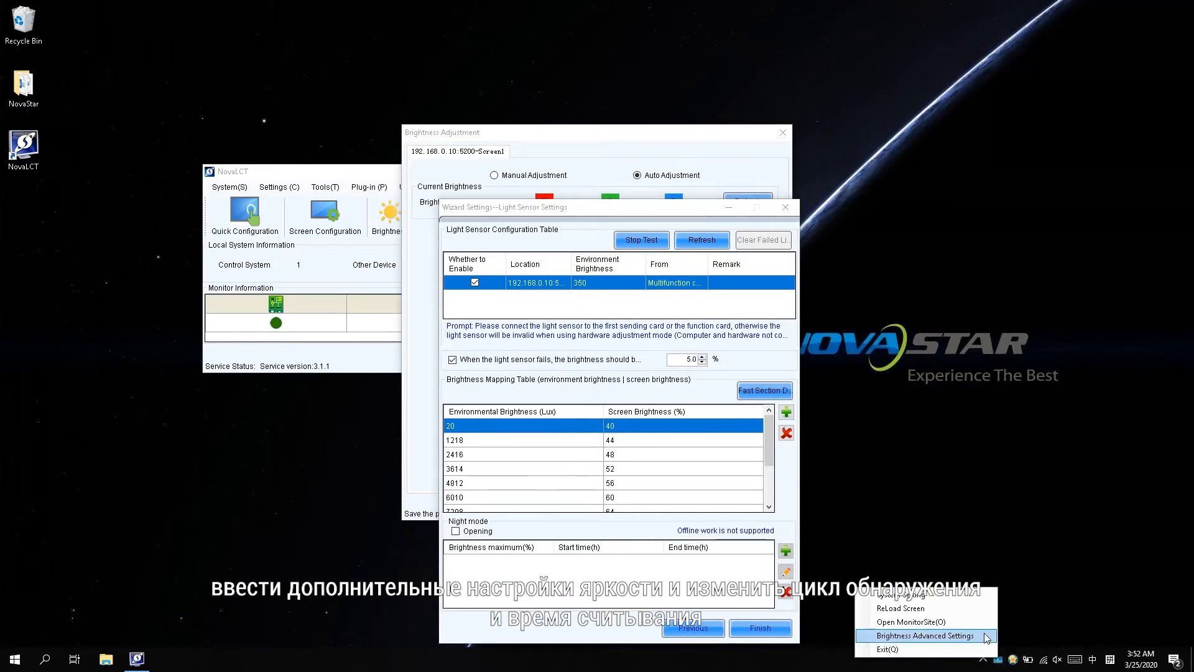
click(925, 636)
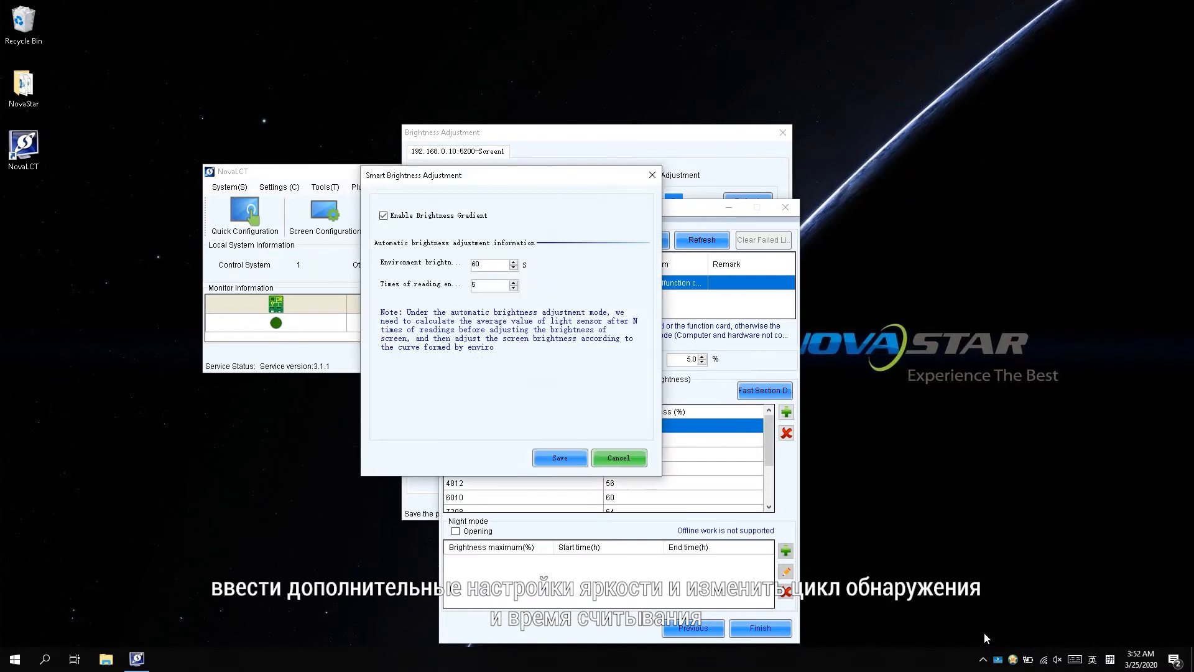
mouse_move(768, 409)
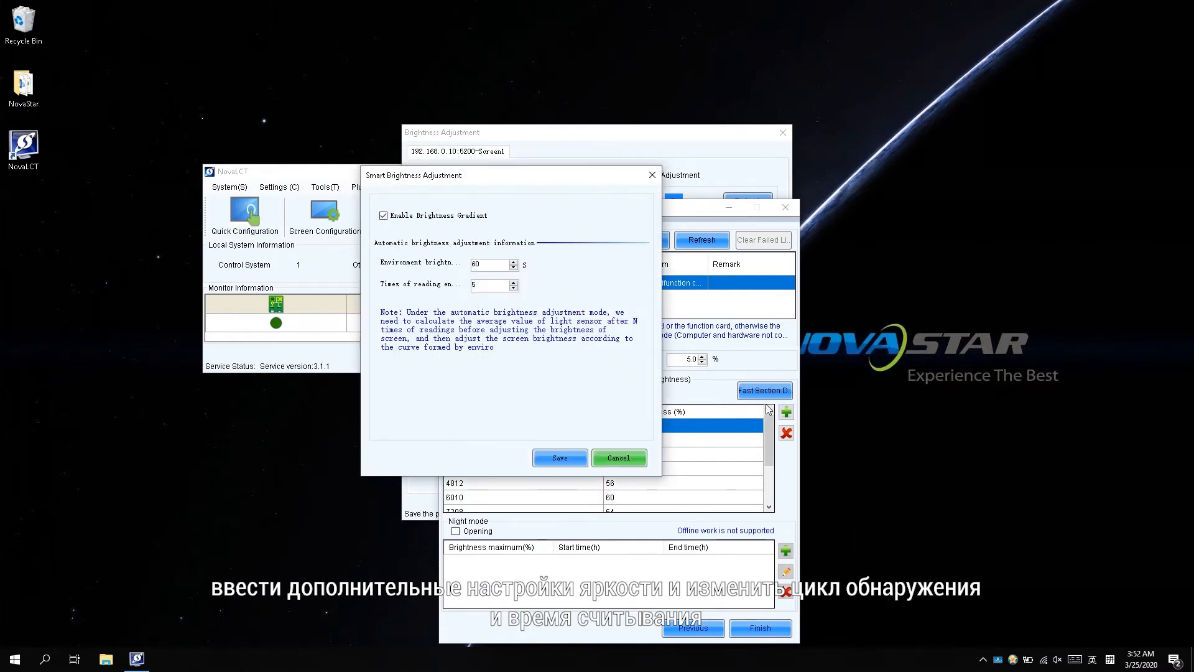
mouse_move(437, 264)
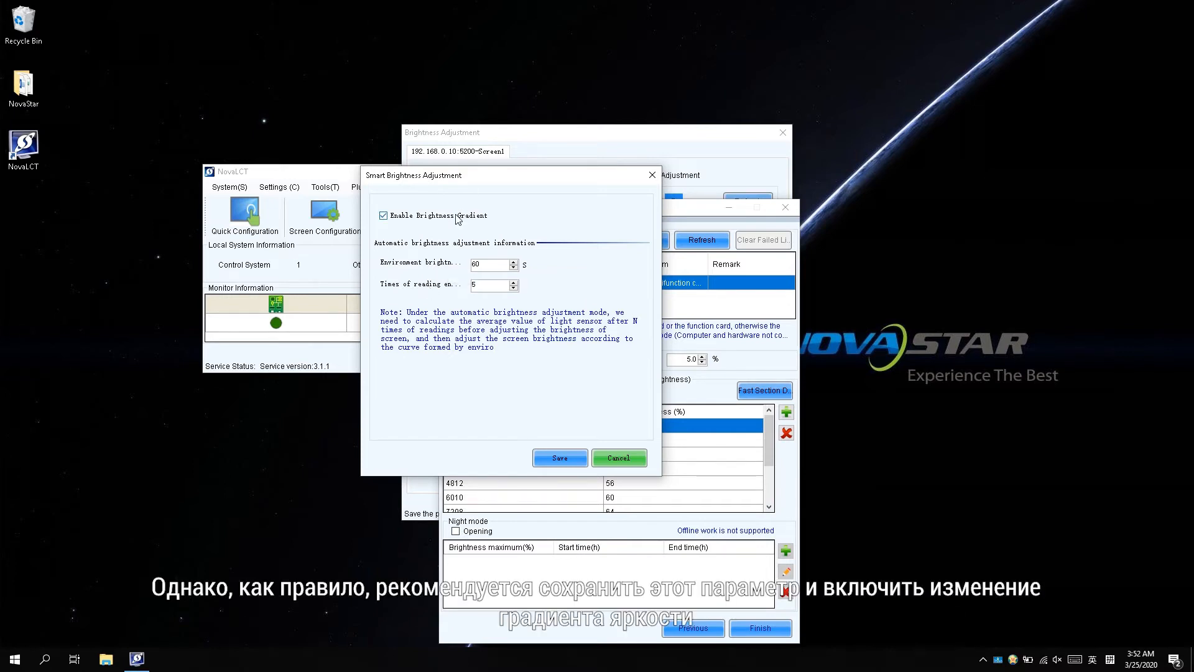
click(559, 457)
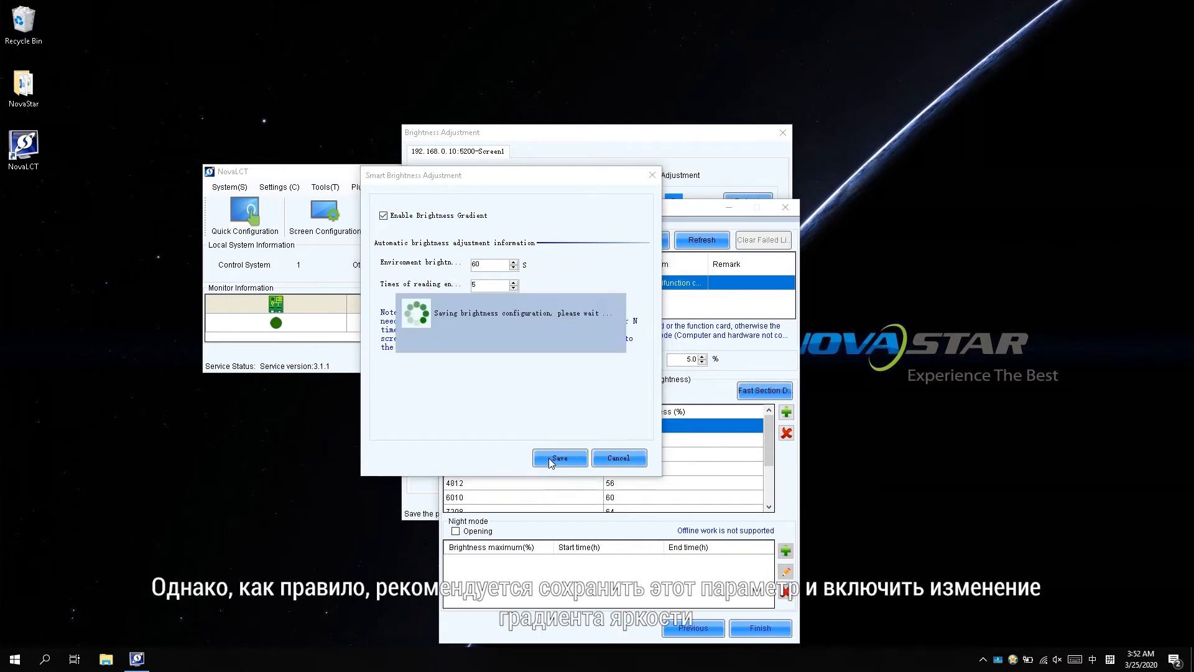
click(559, 457)
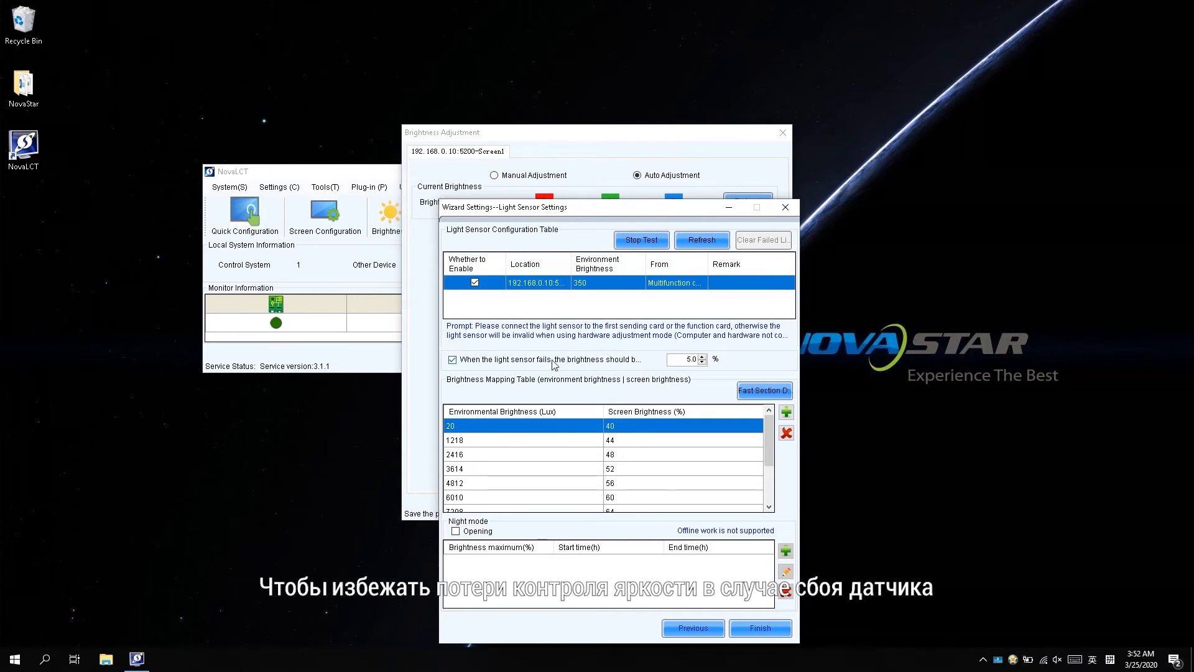
mouse_move(545, 360)
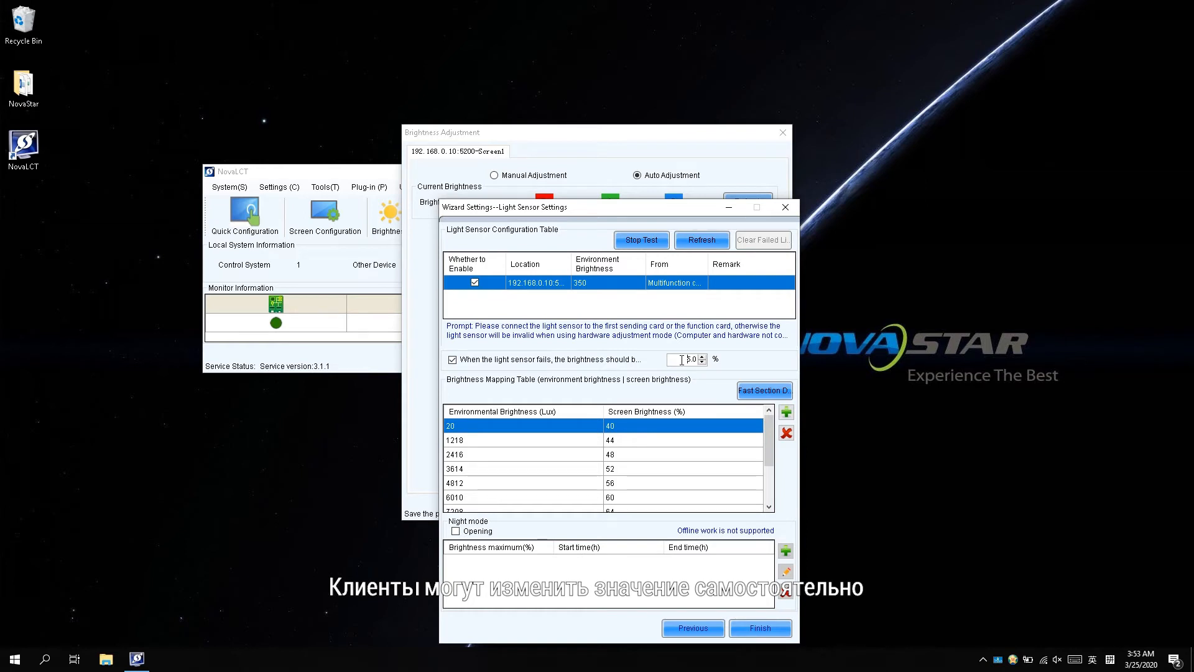
mouse_move(559, 420)
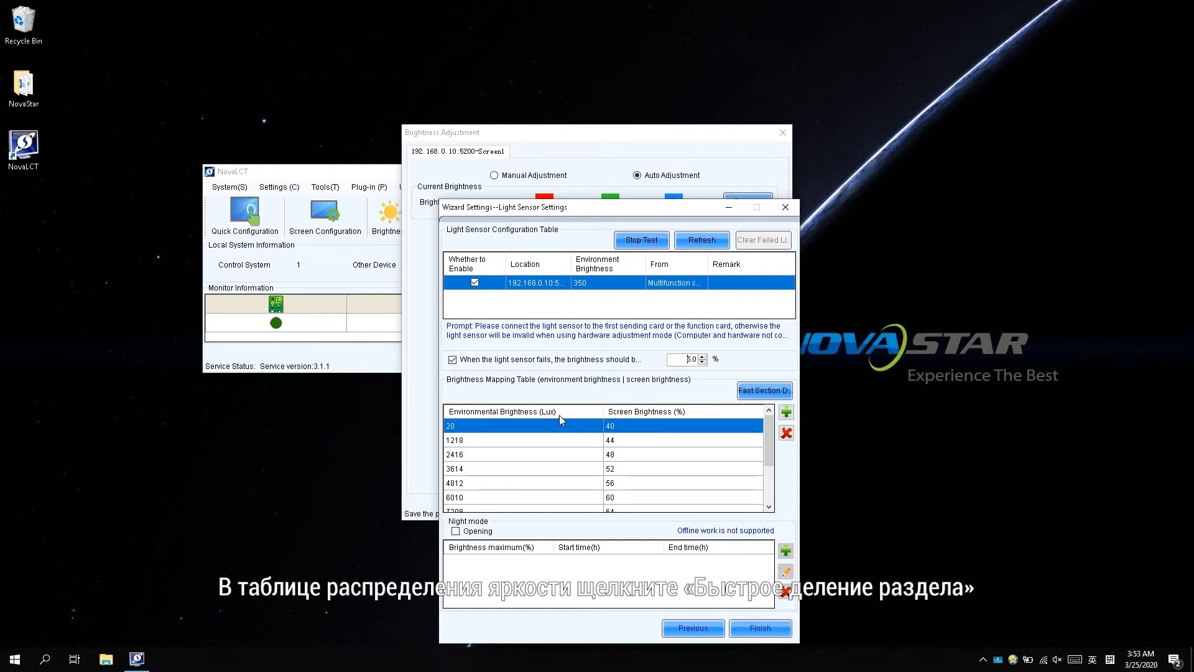
mouse_move(677, 395)
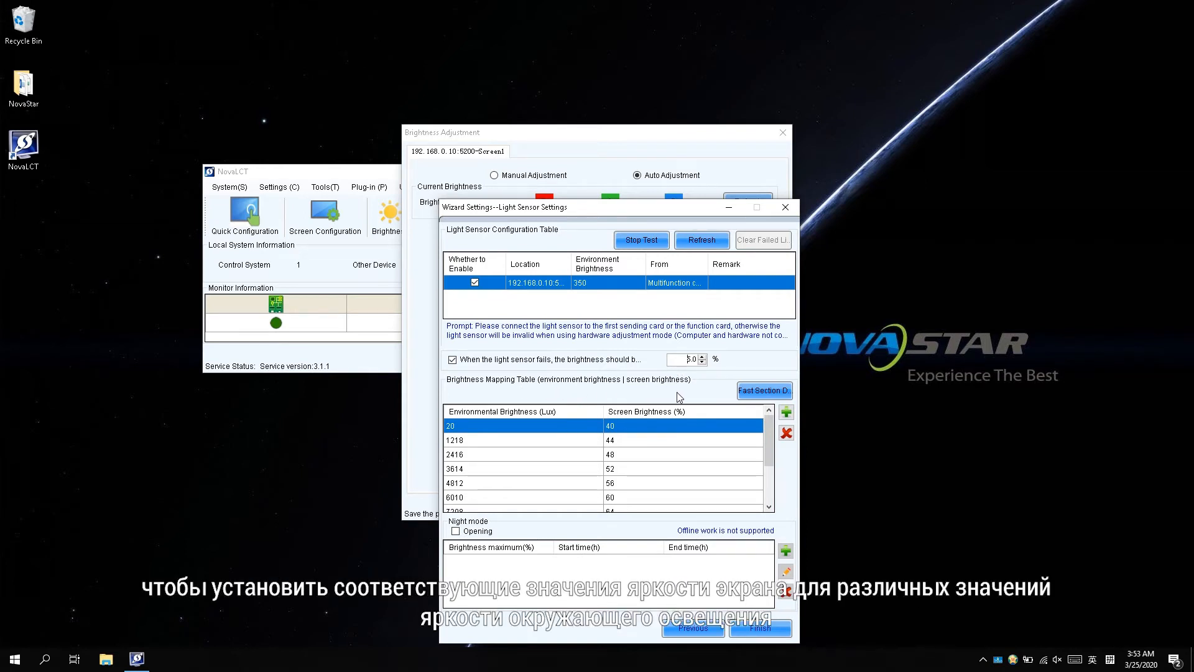
mouse_move(764, 390)
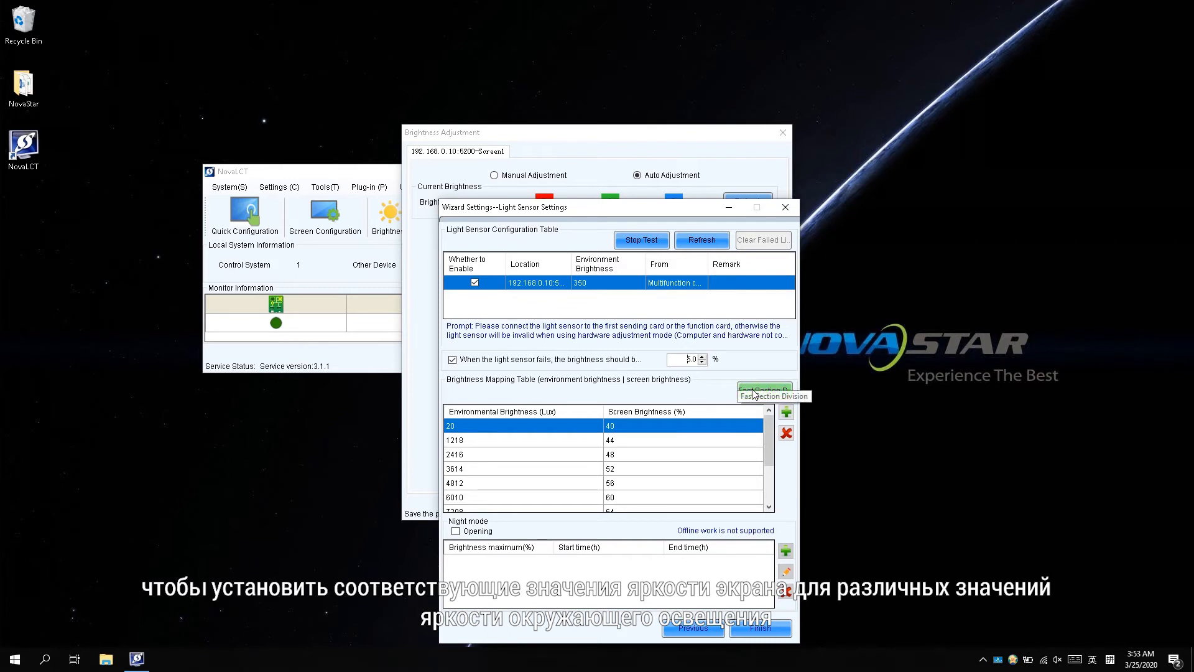
Step: Set Fast Section Division to 20–12000 lux mapping to 20–80% brightness with 20 sections
click(765, 390)
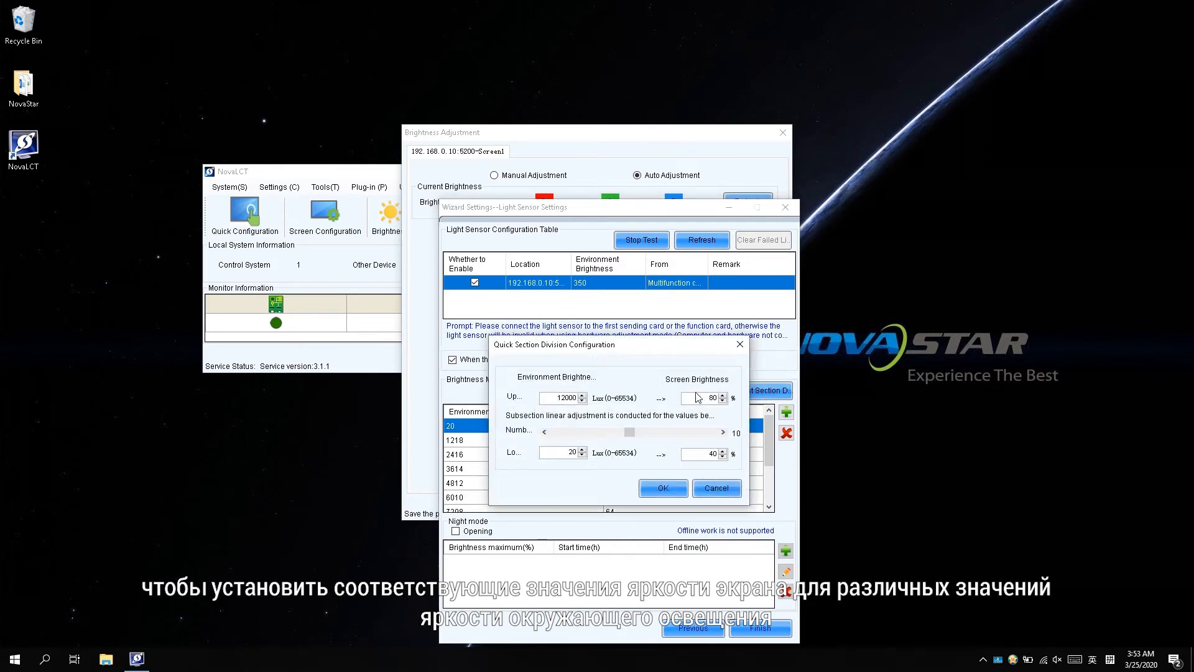
mouse_move(659, 397)
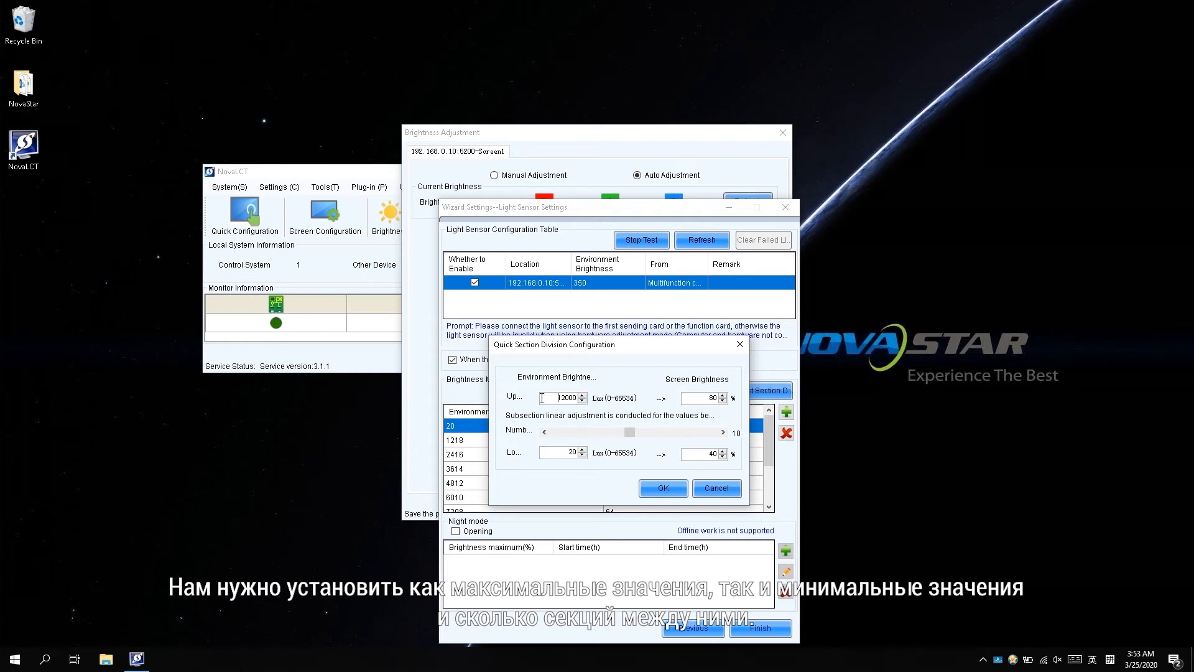
mouse_move(542, 398)
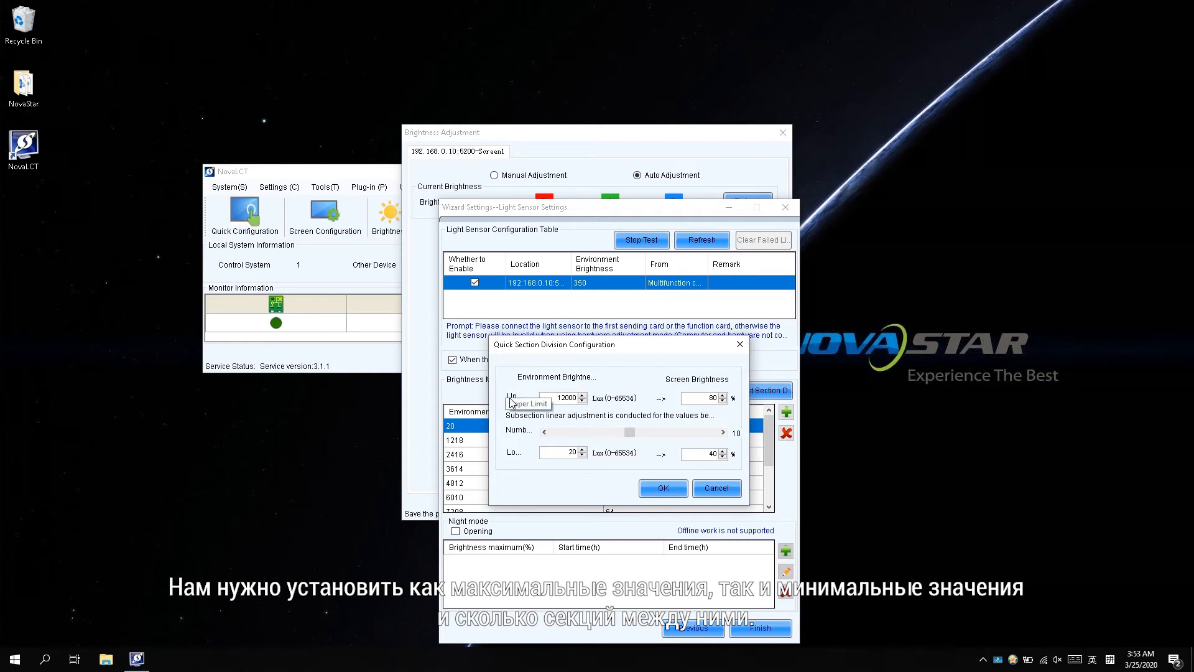
mouse_move(516, 457)
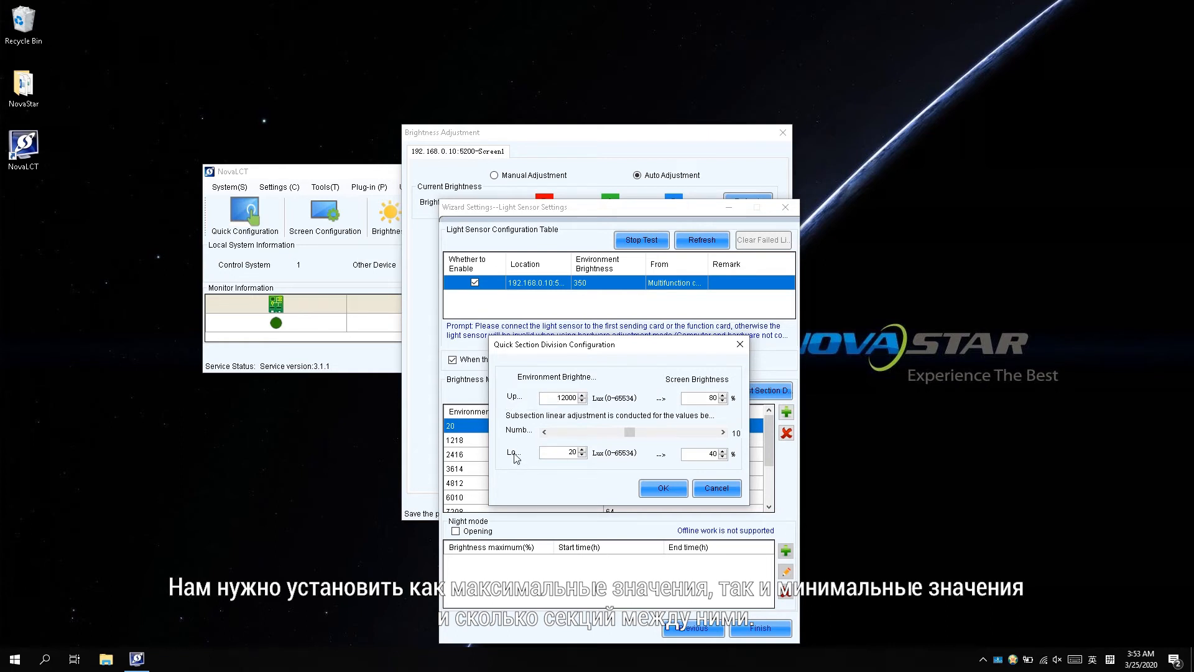
mouse_move(516, 456)
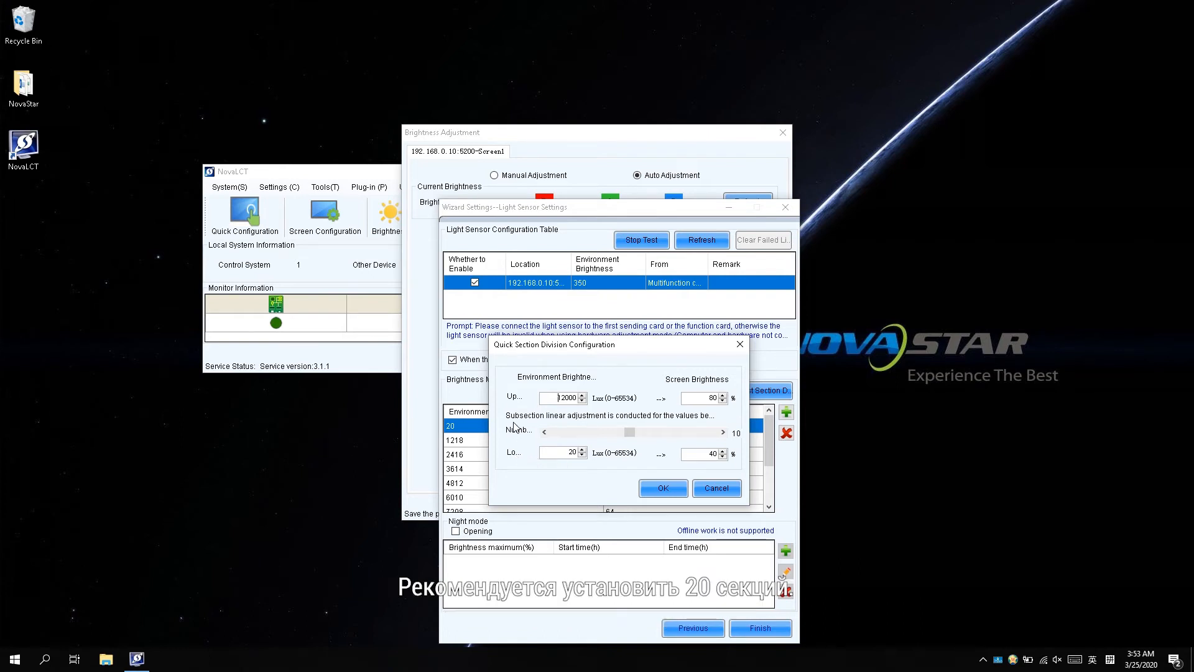
mouse_move(578, 433)
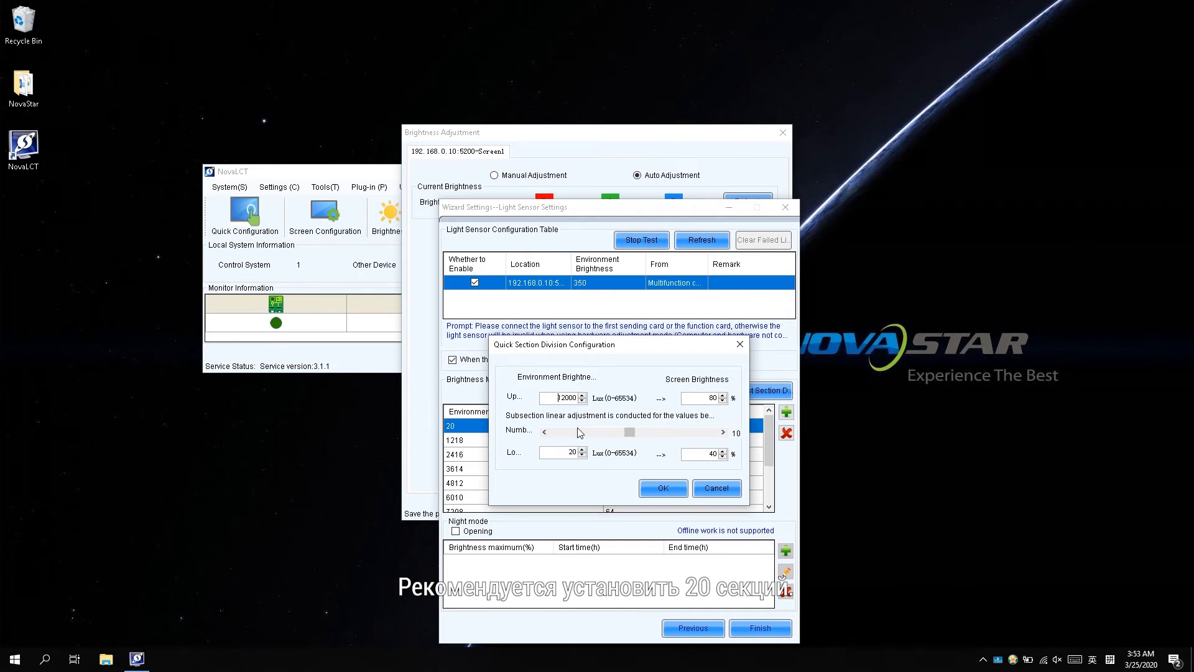
mouse_move(659, 399)
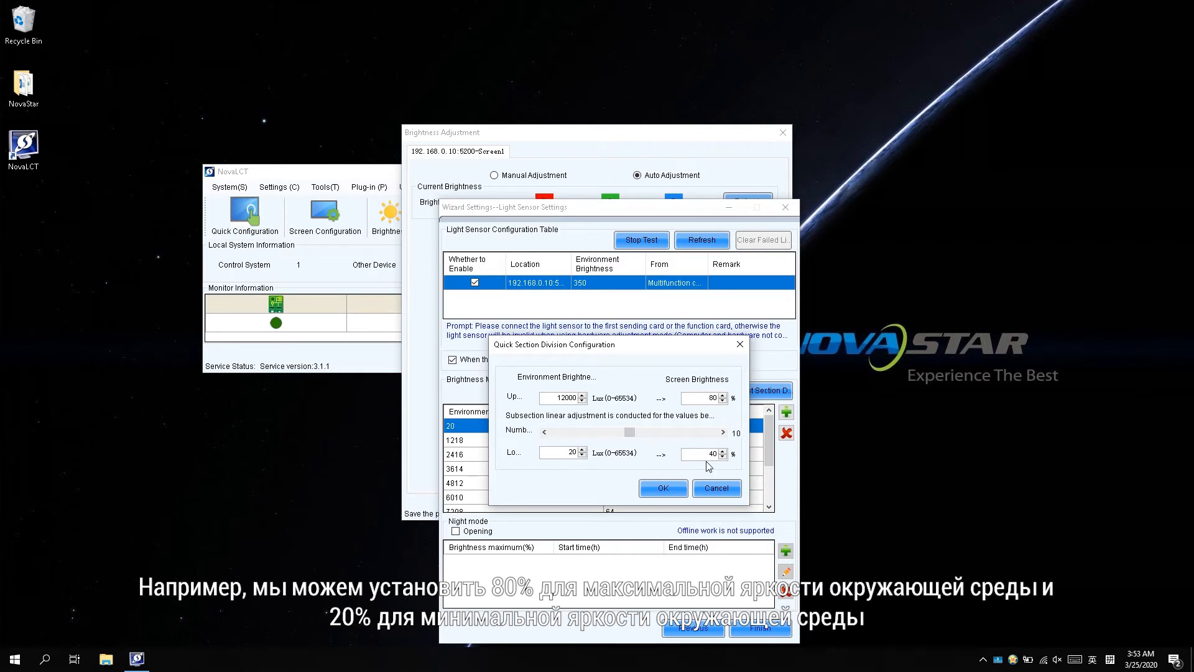
click(722, 456)
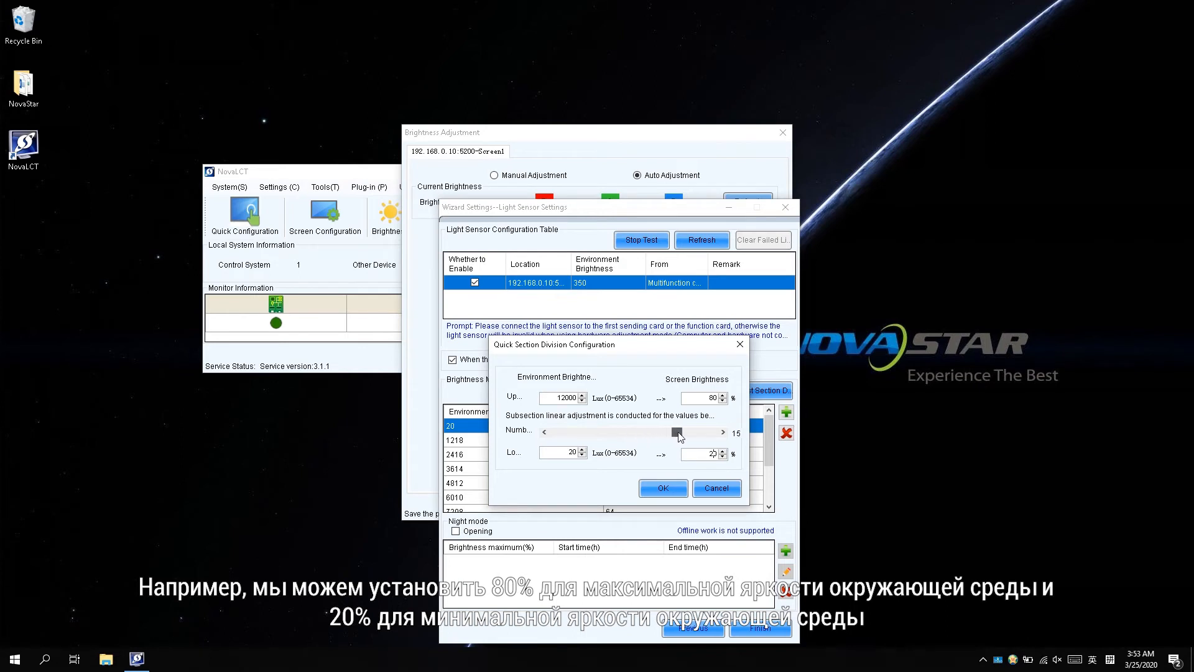
click(721, 432)
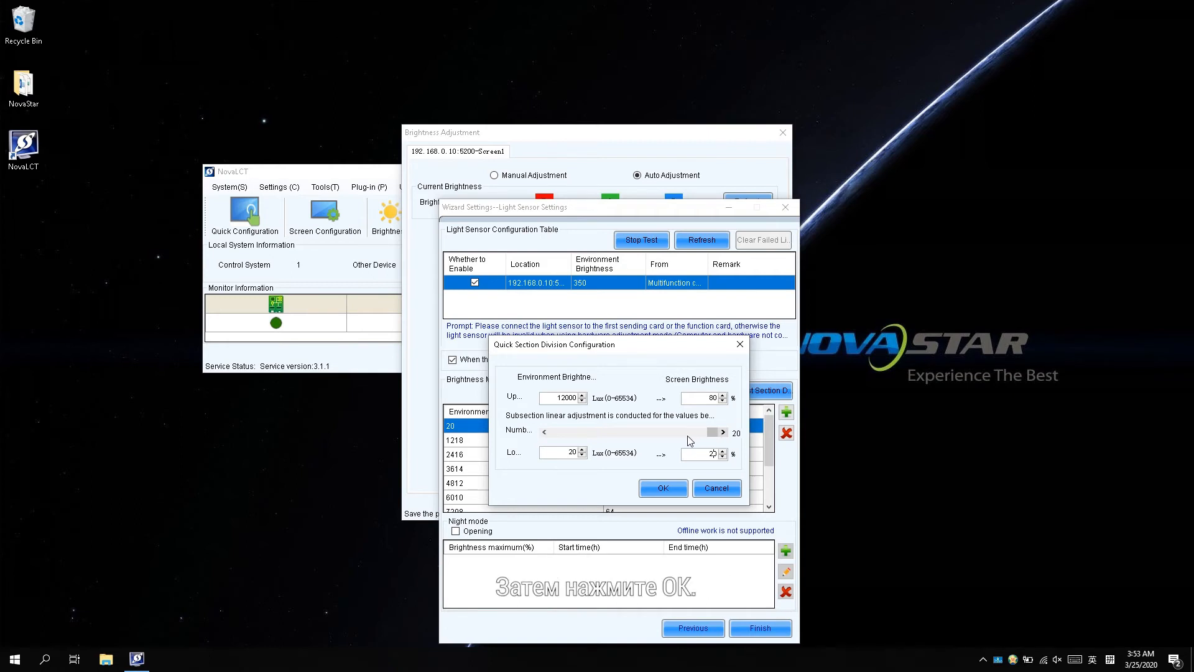
Step: Apply the section division to regenerate the mapping table and switch night mode on
click(662, 487)
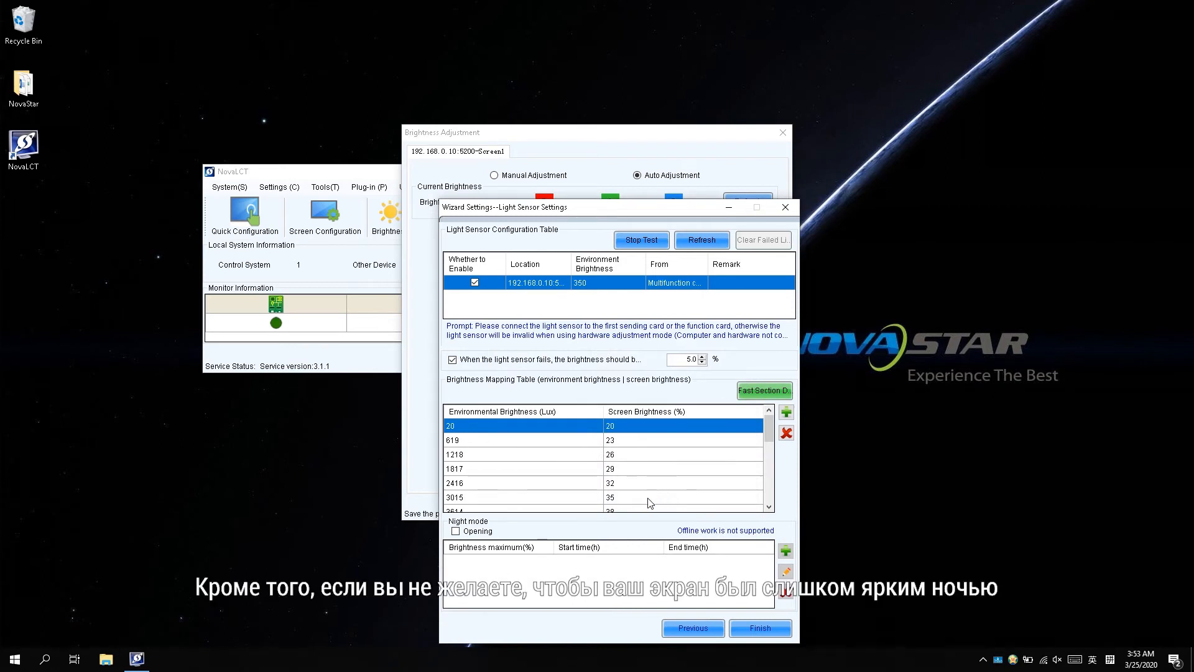
mouse_move(648, 507)
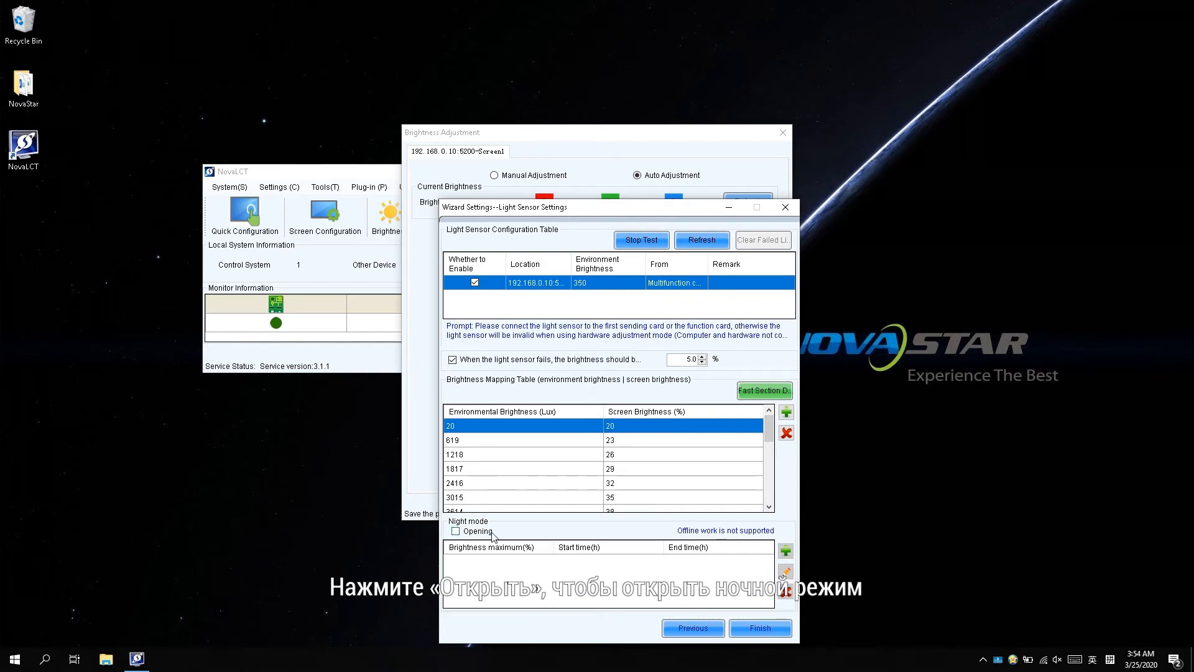
click(456, 531)
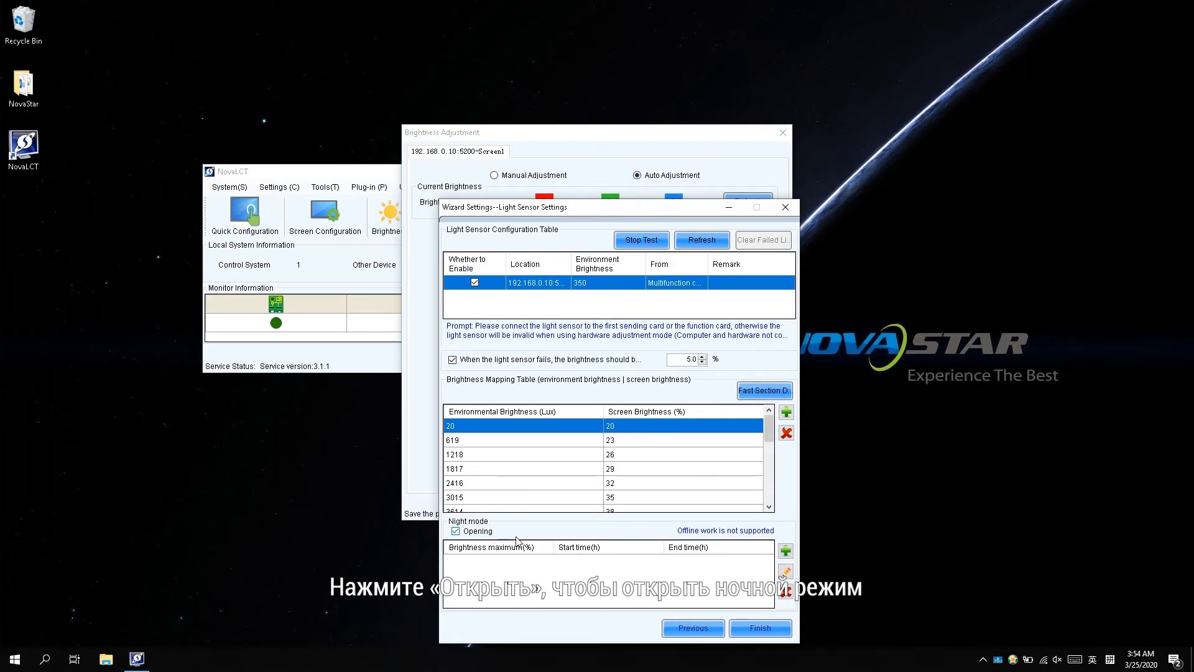
Step: Add a night mode period limiting brightness to 30% from 19:00 to 6:00
click(785, 550)
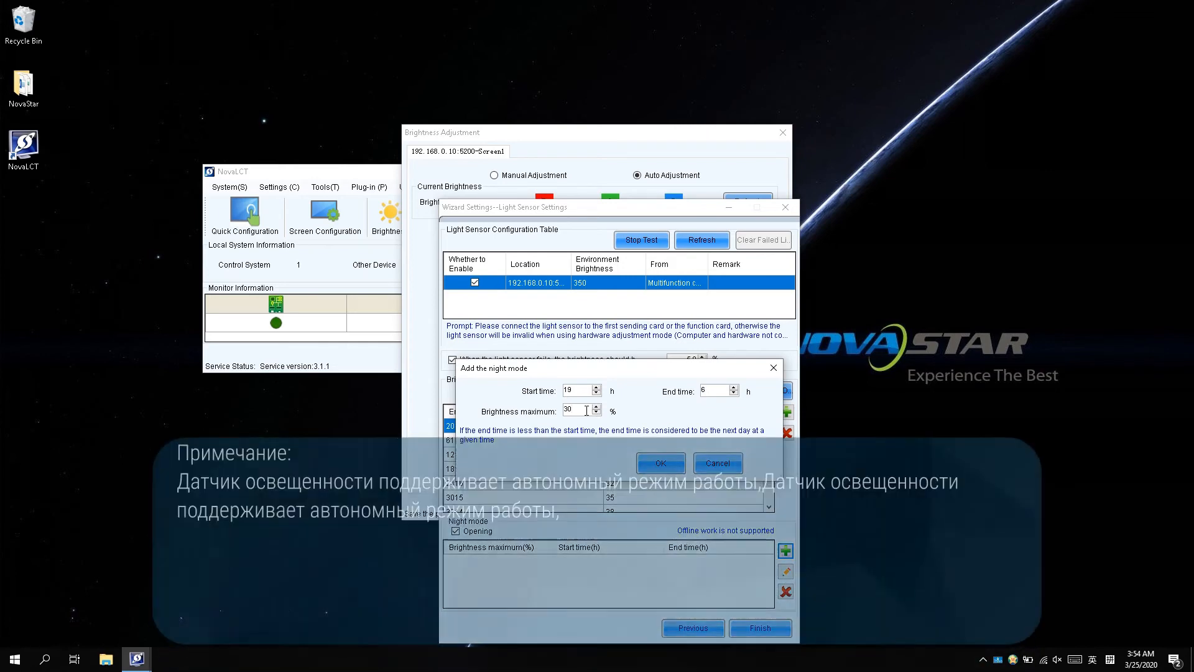
click(659, 463)
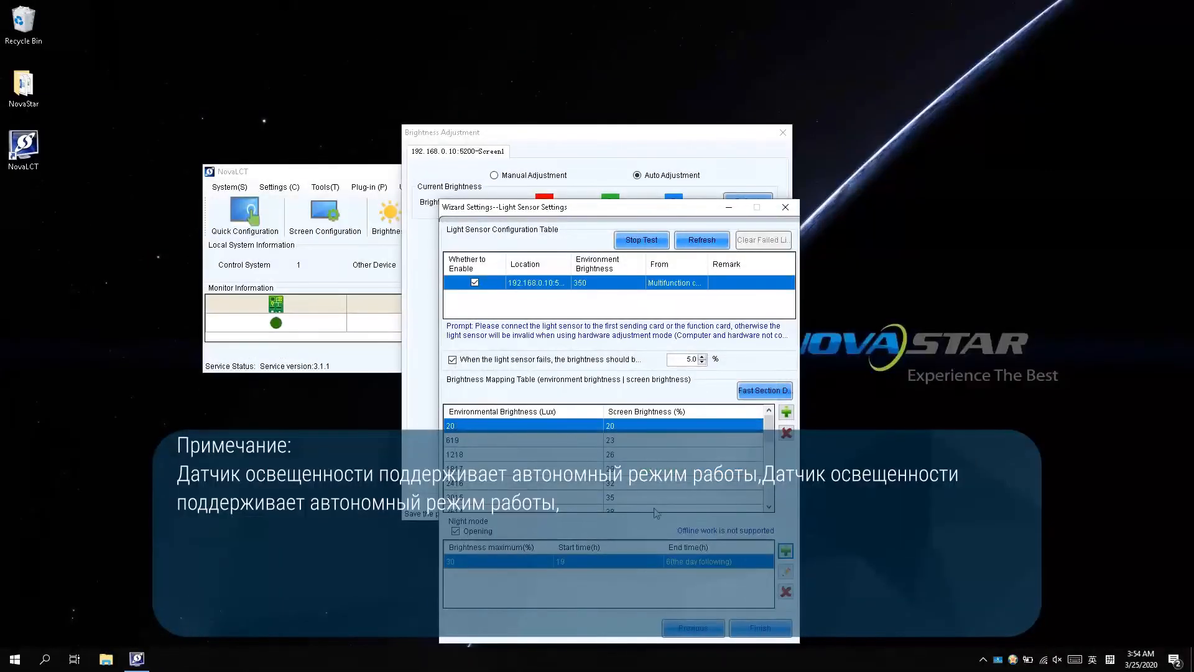
mouse_move(664, 562)
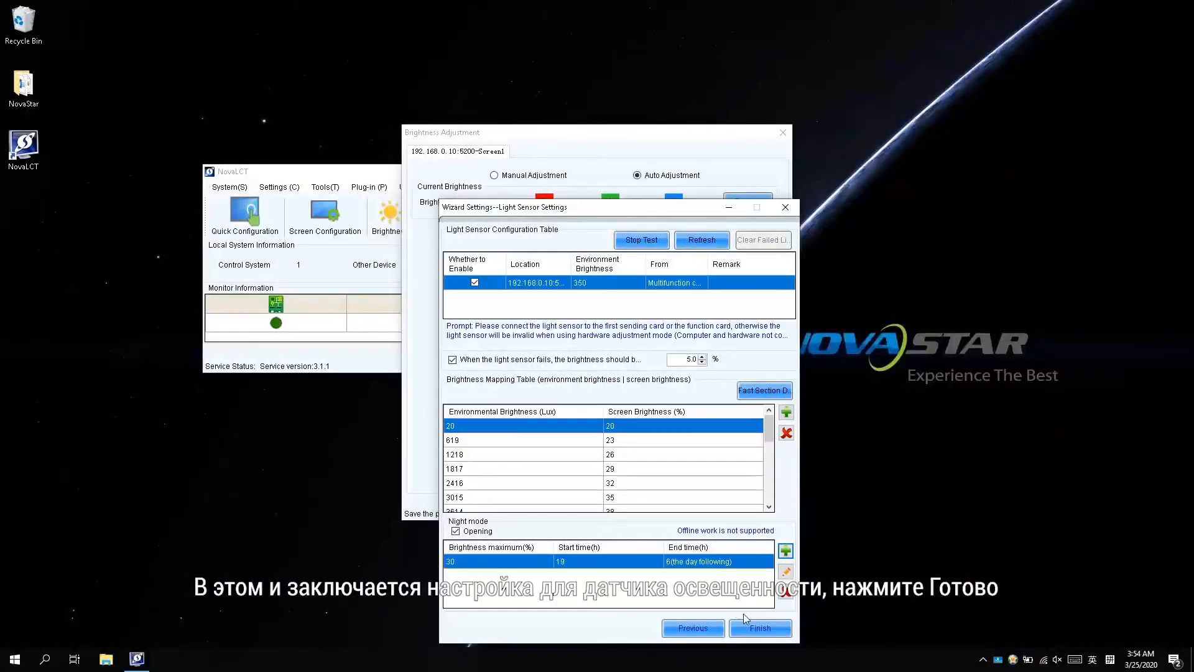
Step: Finish and save the light sensor settings, then start the Time Points Settings wizard
click(759, 627)
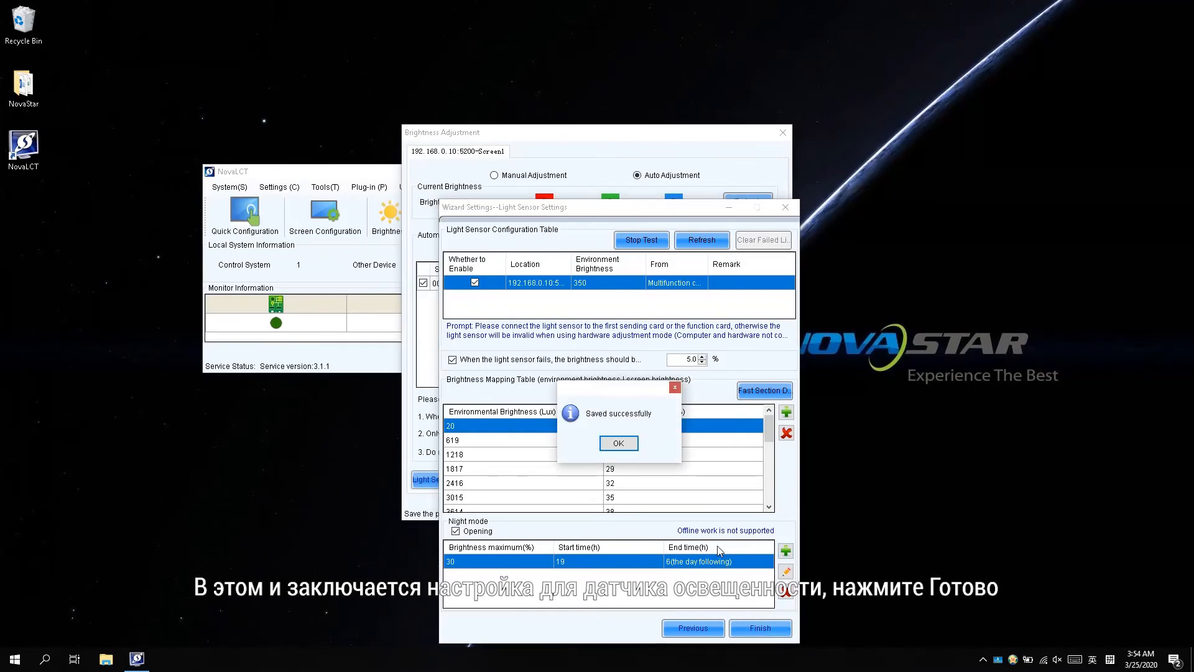
click(618, 443)
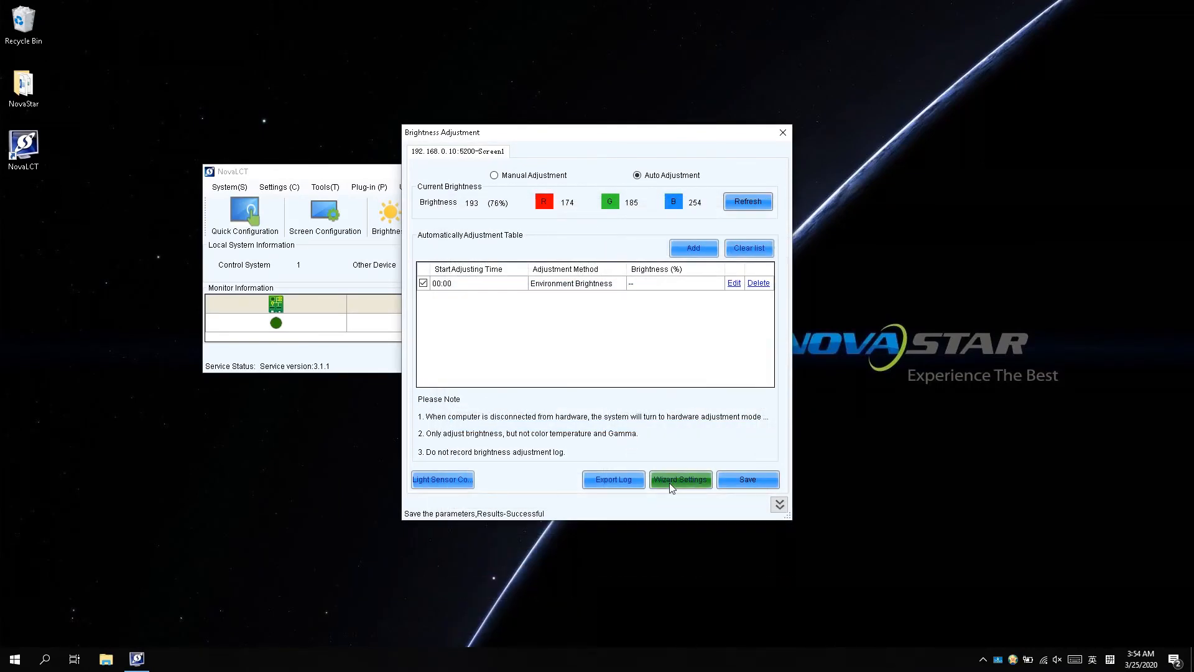
click(680, 479)
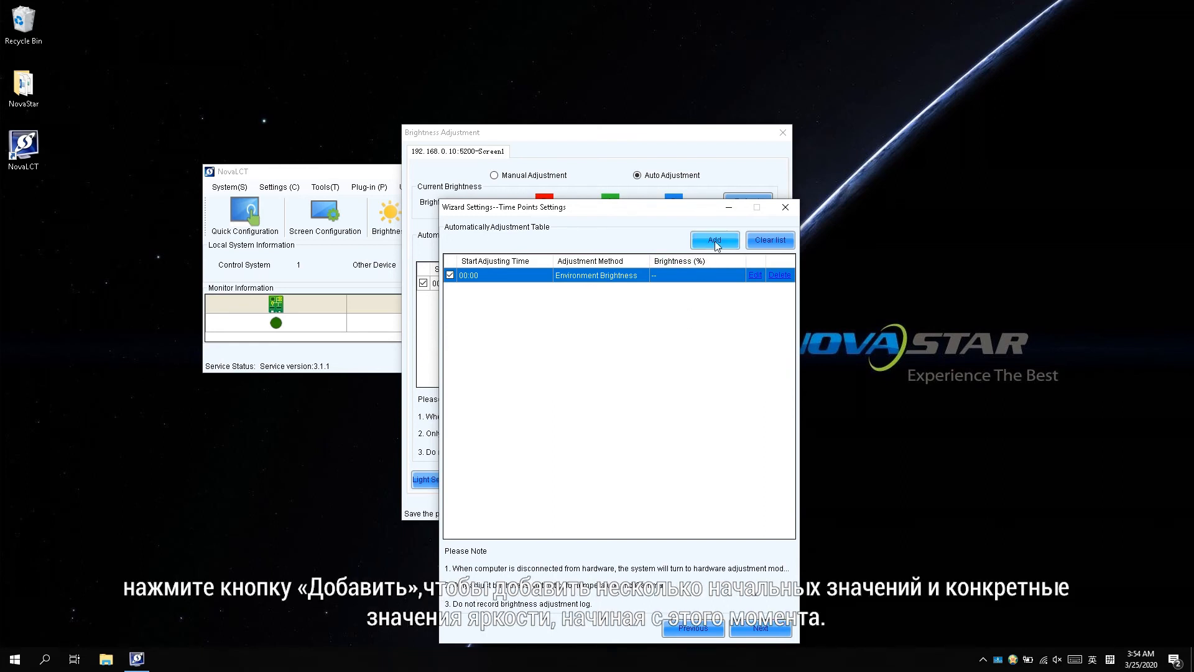
Step: Add the 08:00 at 40% and 12:00 at 80% specified-brightness time points
click(714, 240)
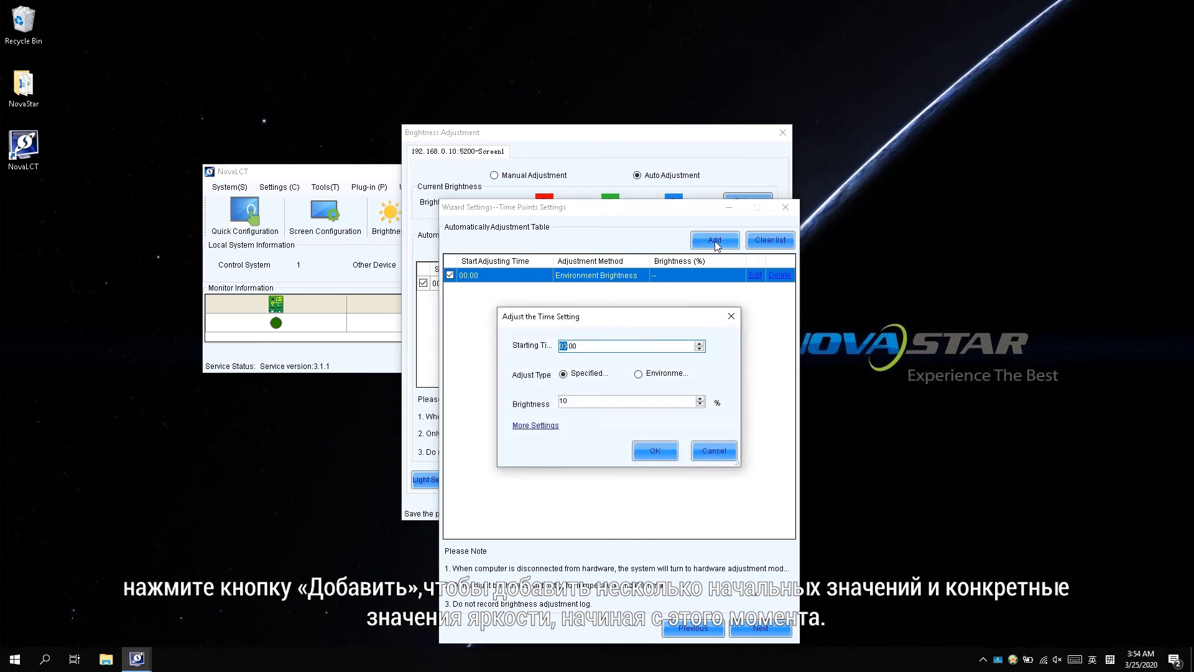
mouse_move(682, 282)
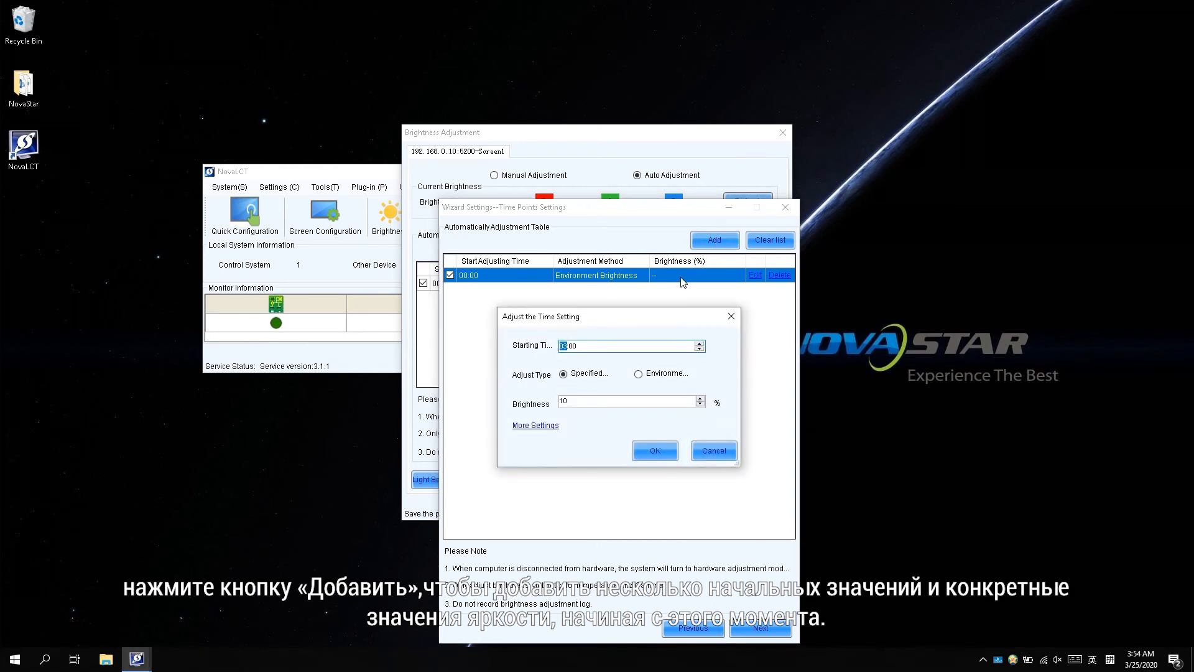
mouse_move(661, 313)
text(8)
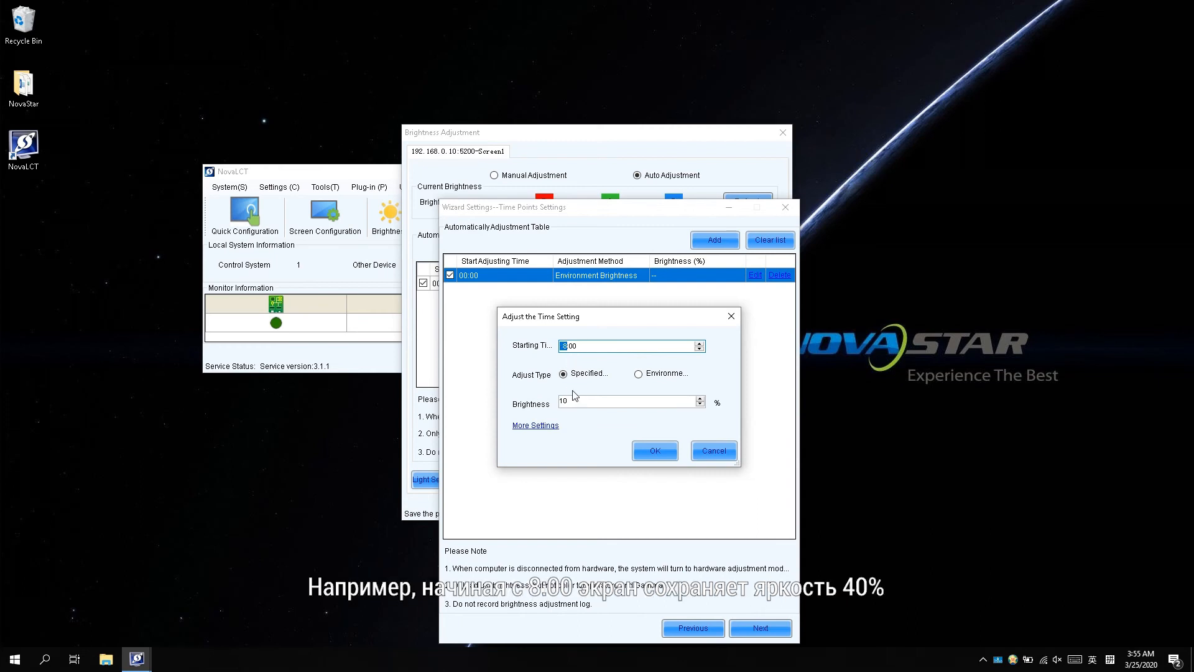
mouse_move(563, 373)
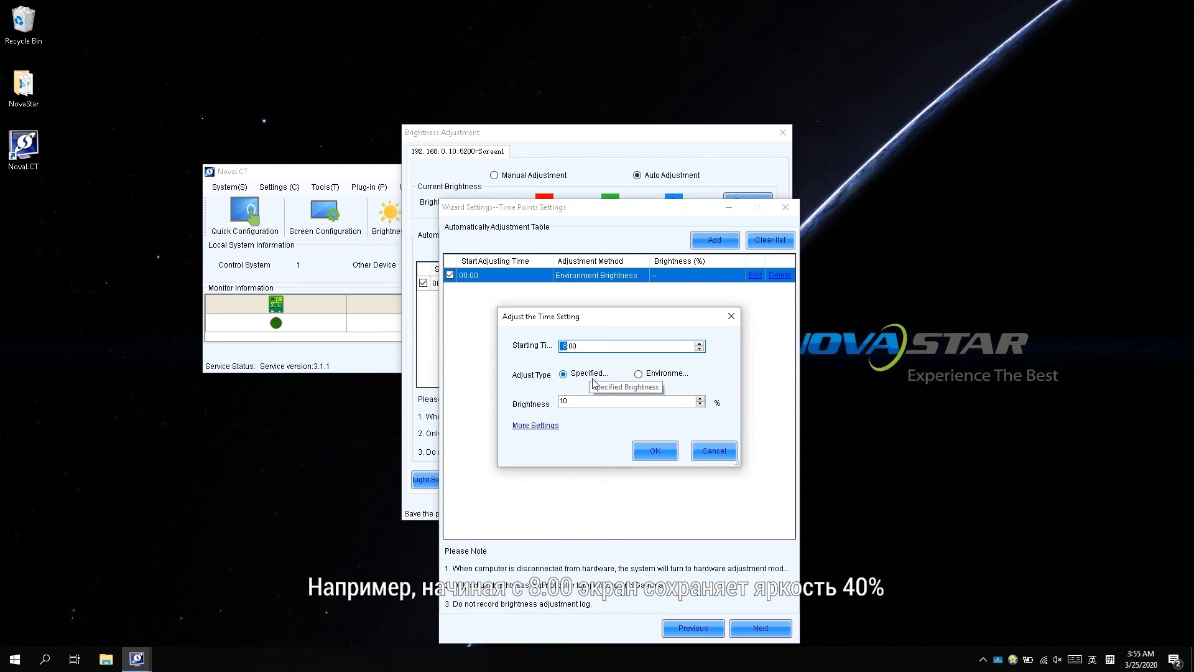
mouse_move(593, 415)
text(800)
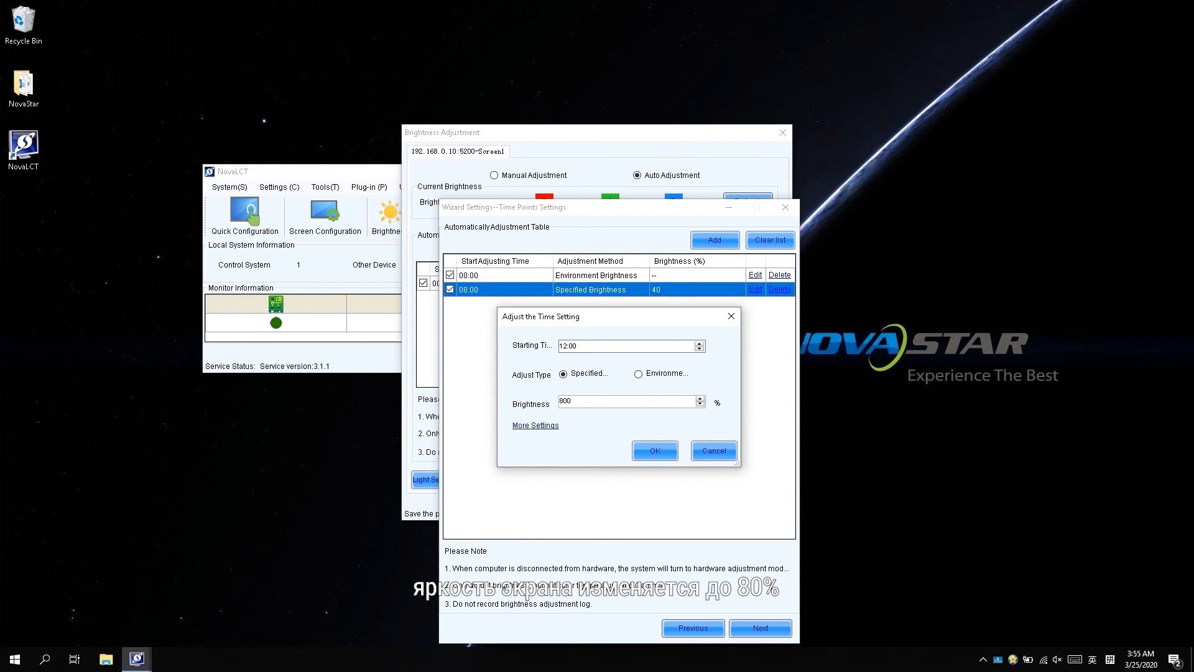
click(653, 451)
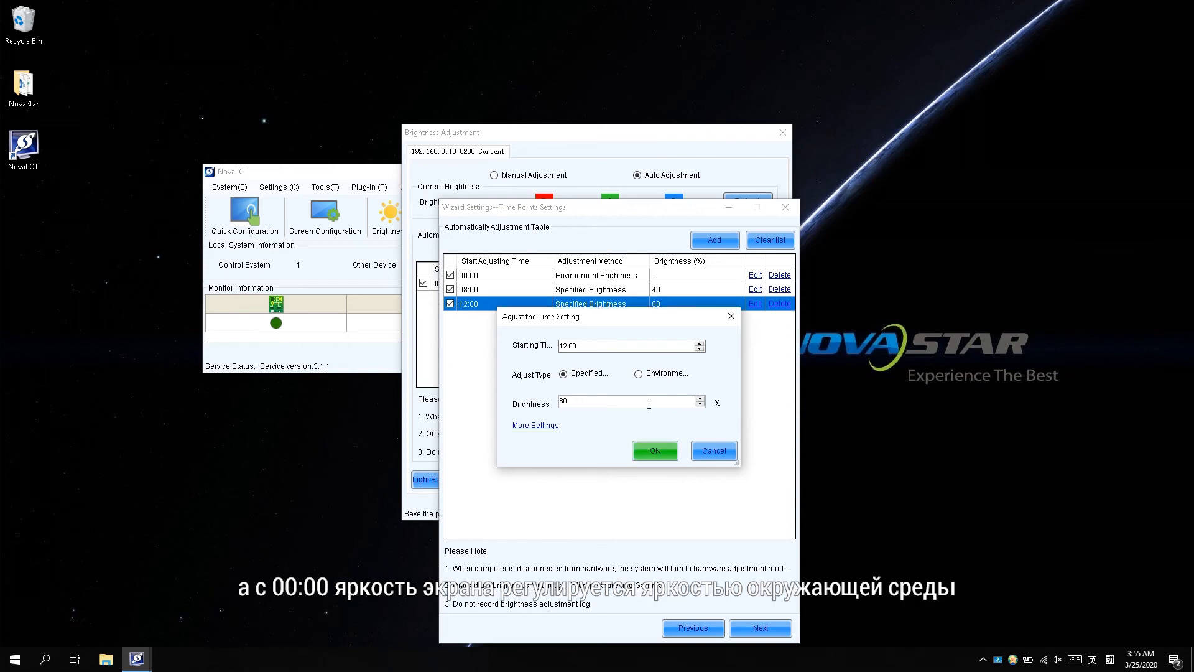
mouse_move(737, 343)
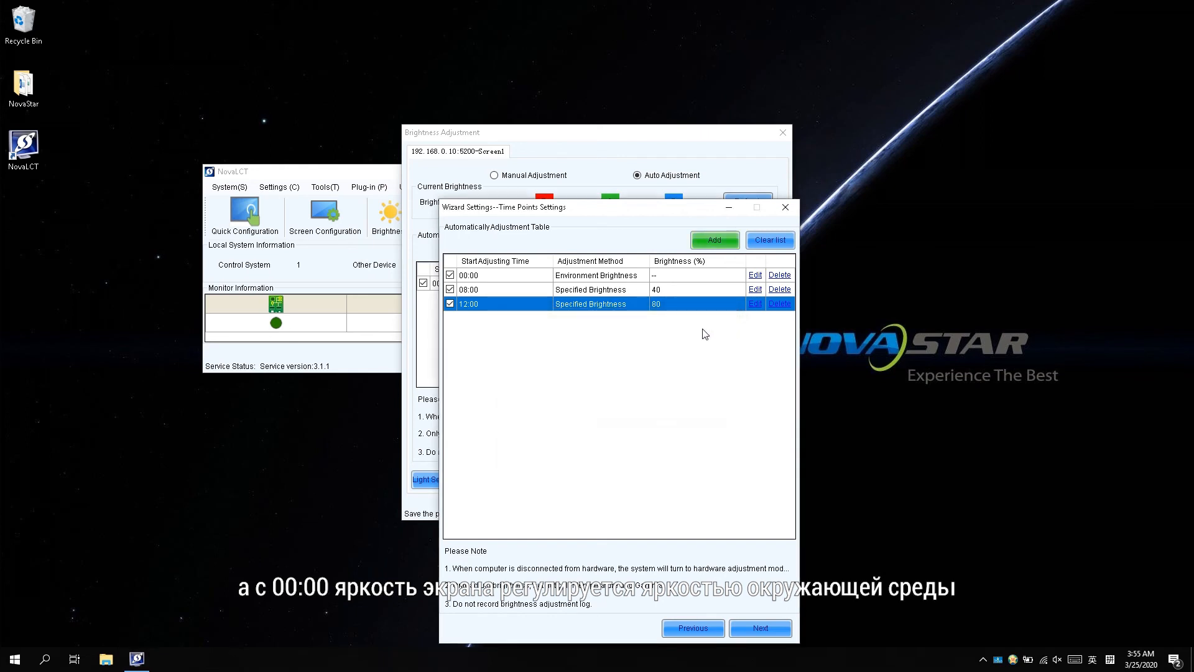
mouse_move(648, 313)
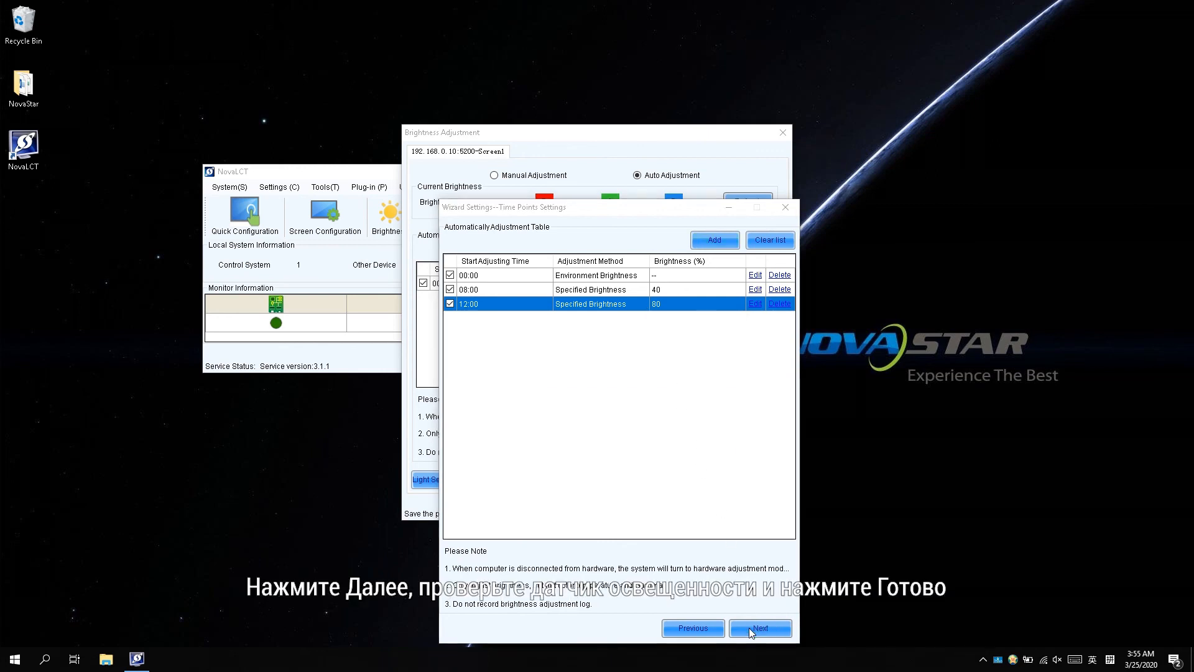
Step: Finish the brightness wizard and confirm its settings are saved
click(759, 627)
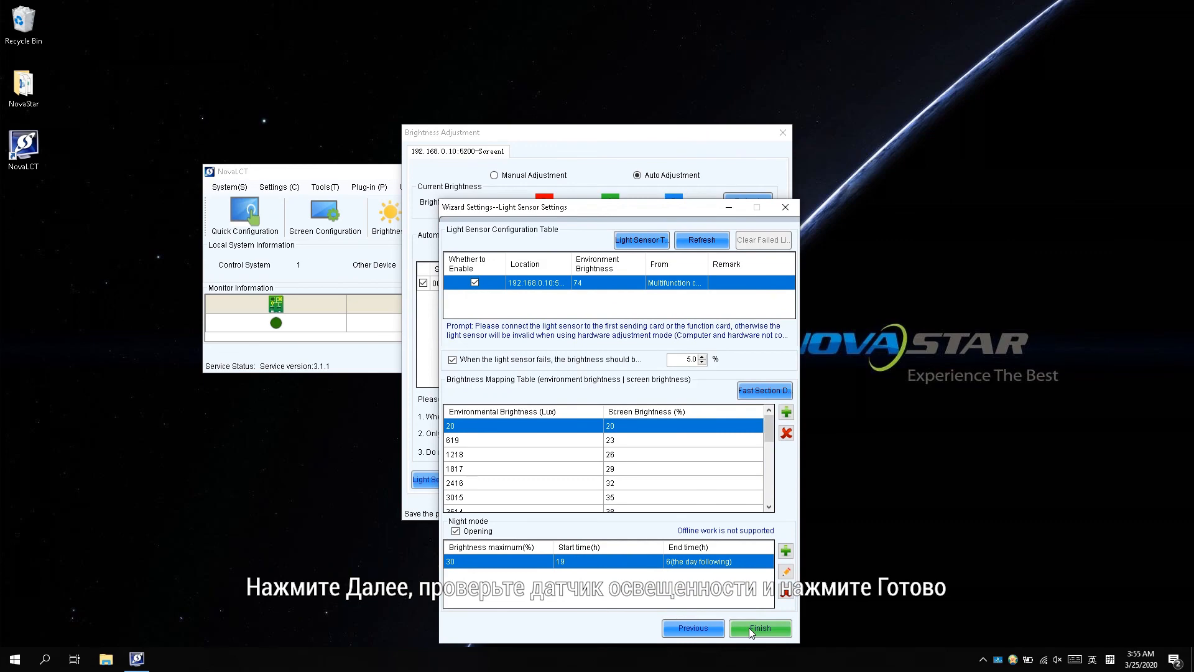
click(759, 627)
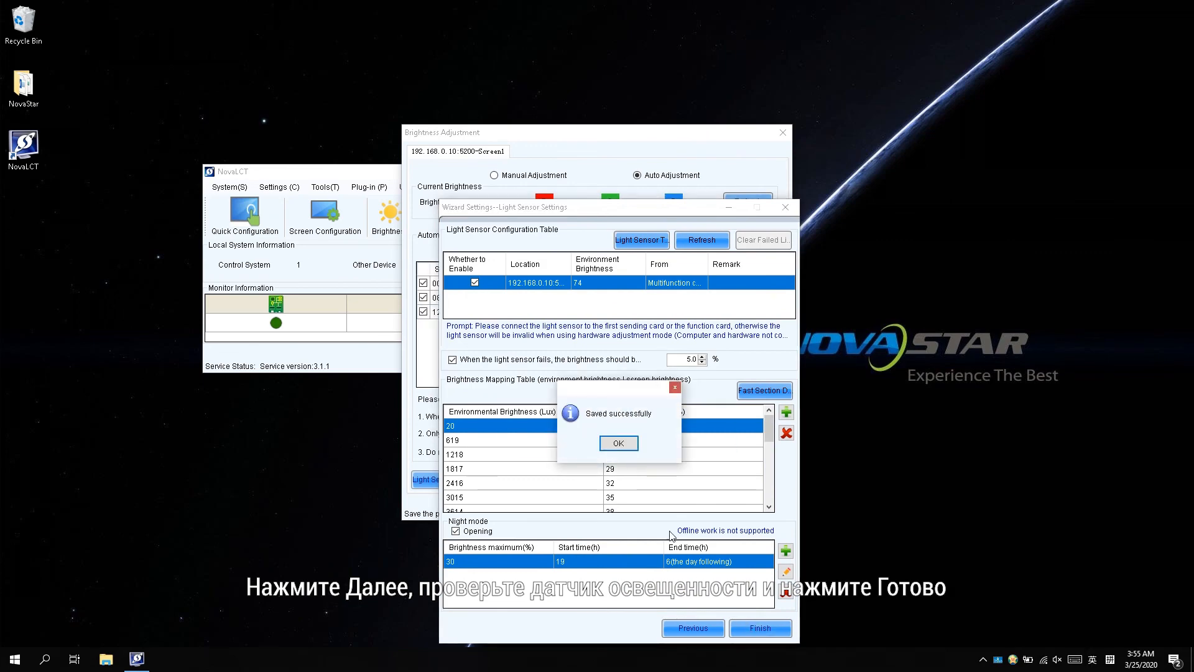
click(619, 443)
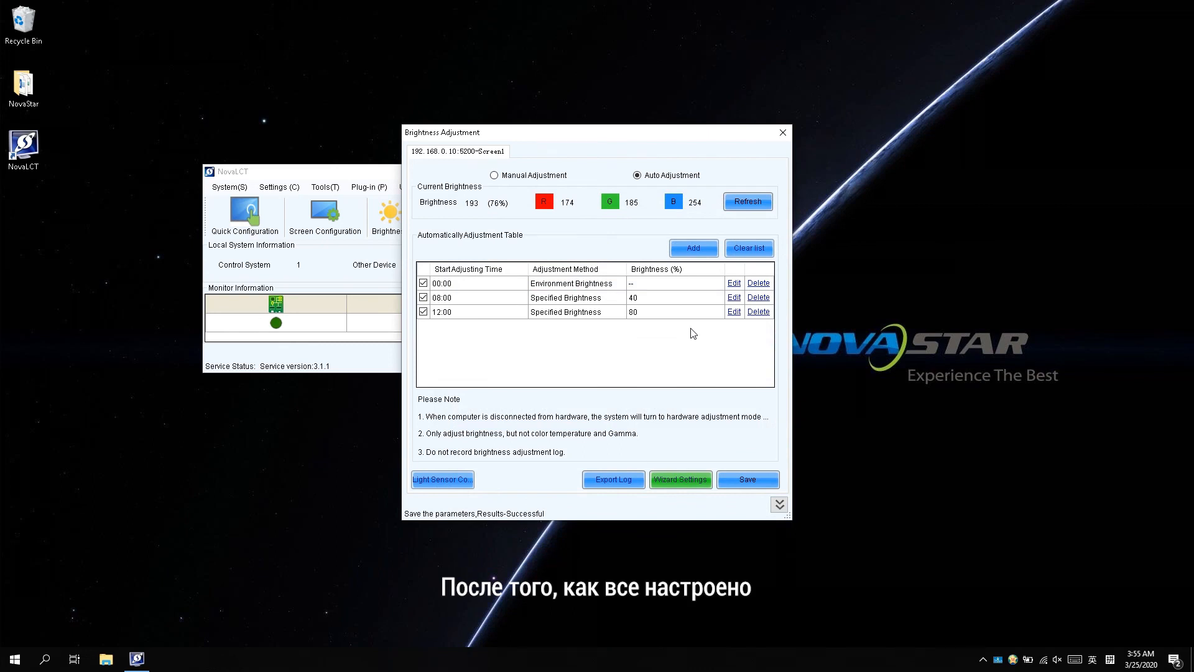
mouse_move(706, 464)
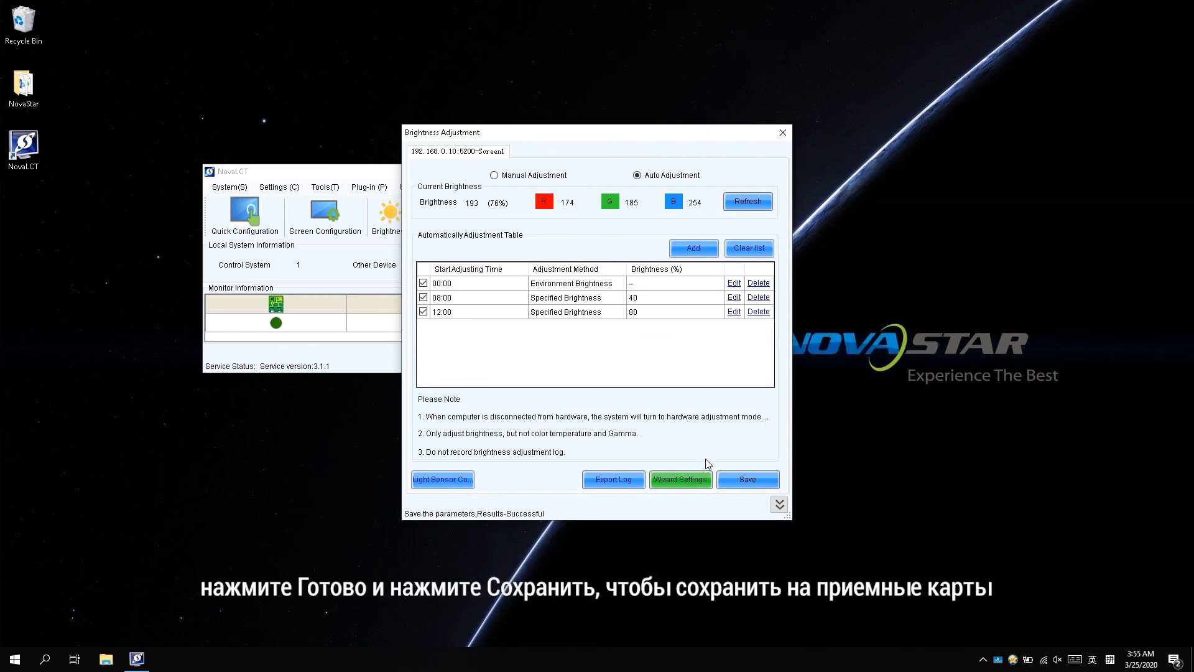
Step: Save the three-point auto adjustment schedule to the receiving cards
click(746, 479)
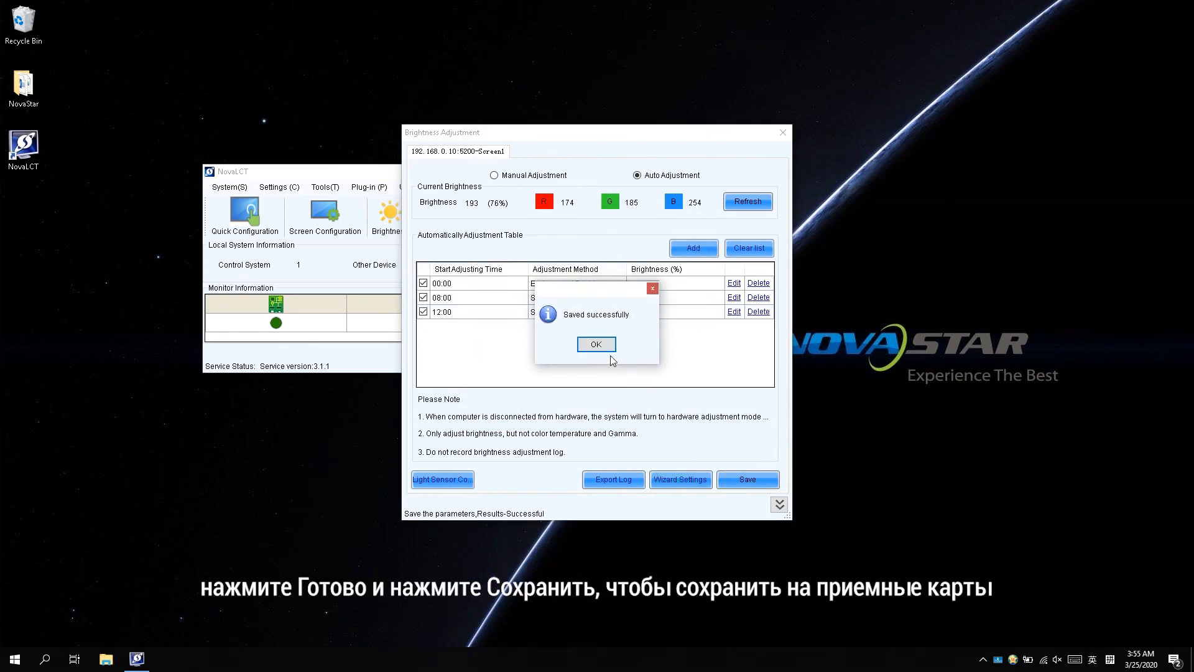
click(595, 343)
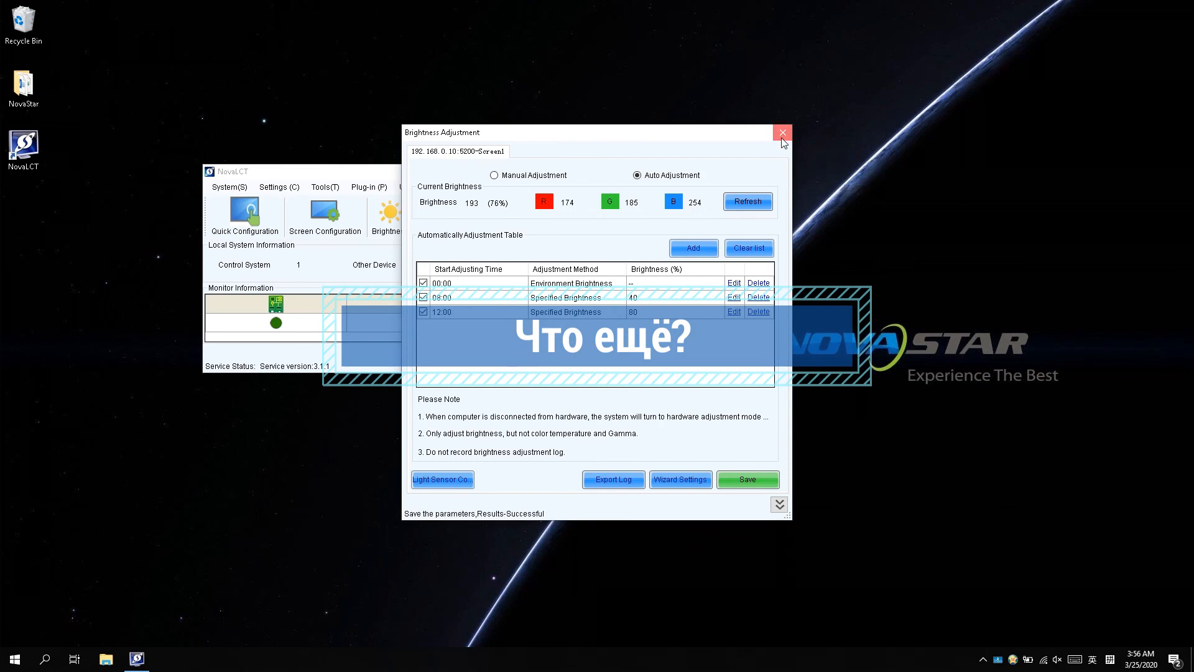
Step: Close Brightness Adjustment and show Hardware Information with the controller's current time
click(783, 133)
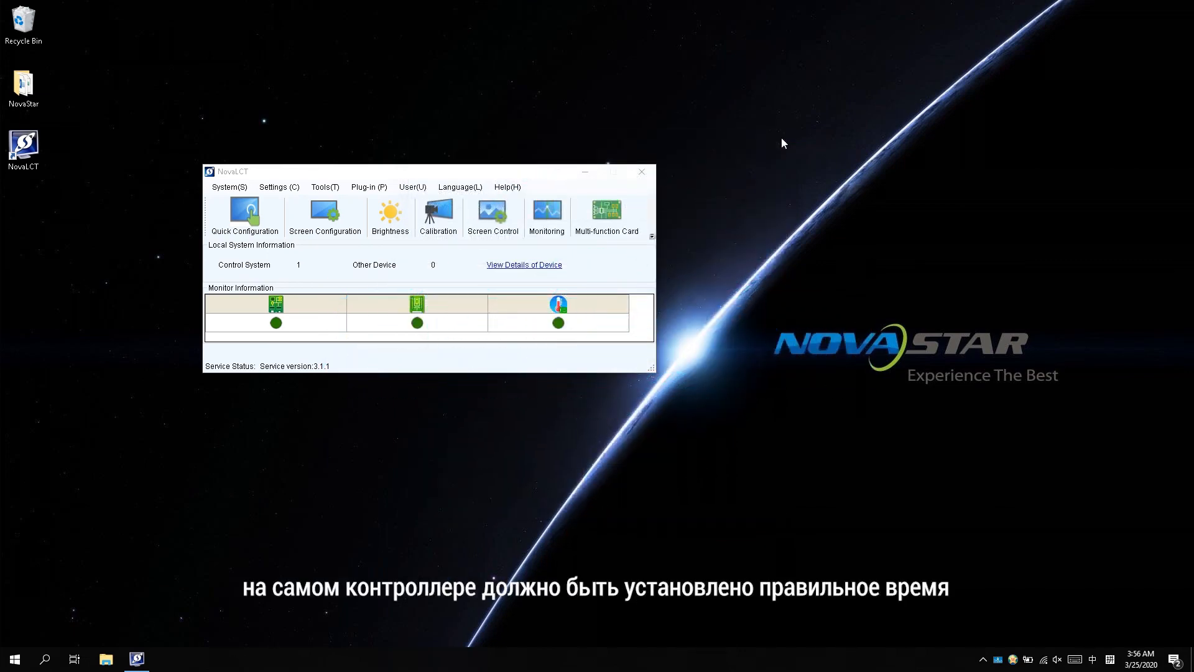
click(278, 187)
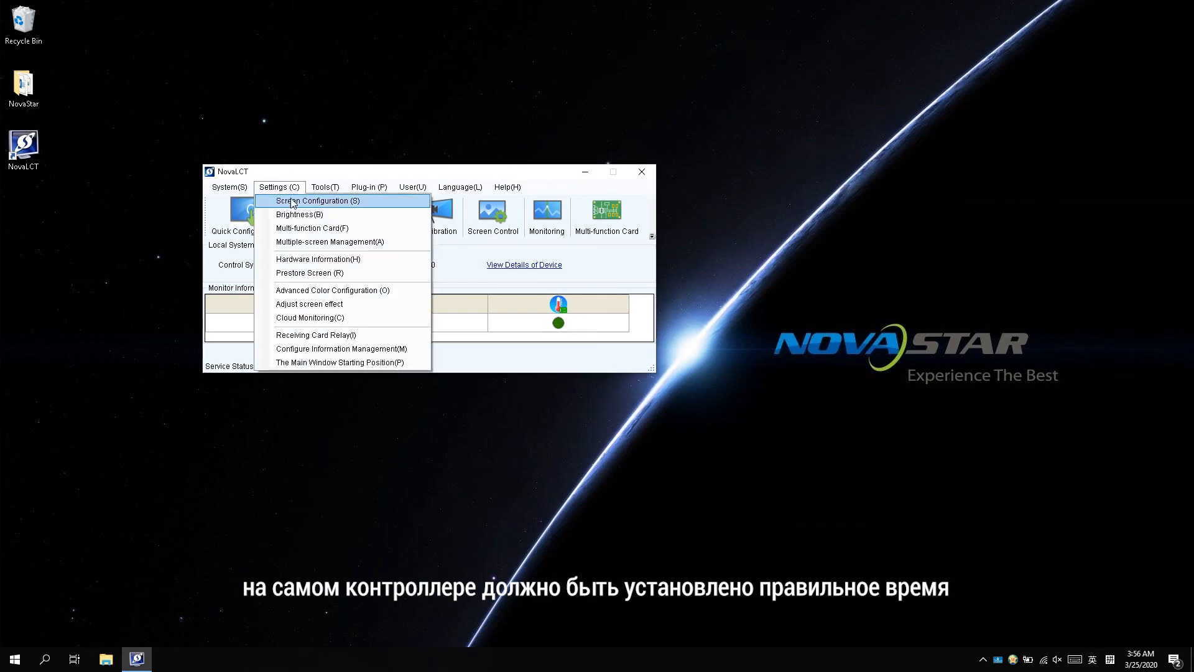
click(318, 259)
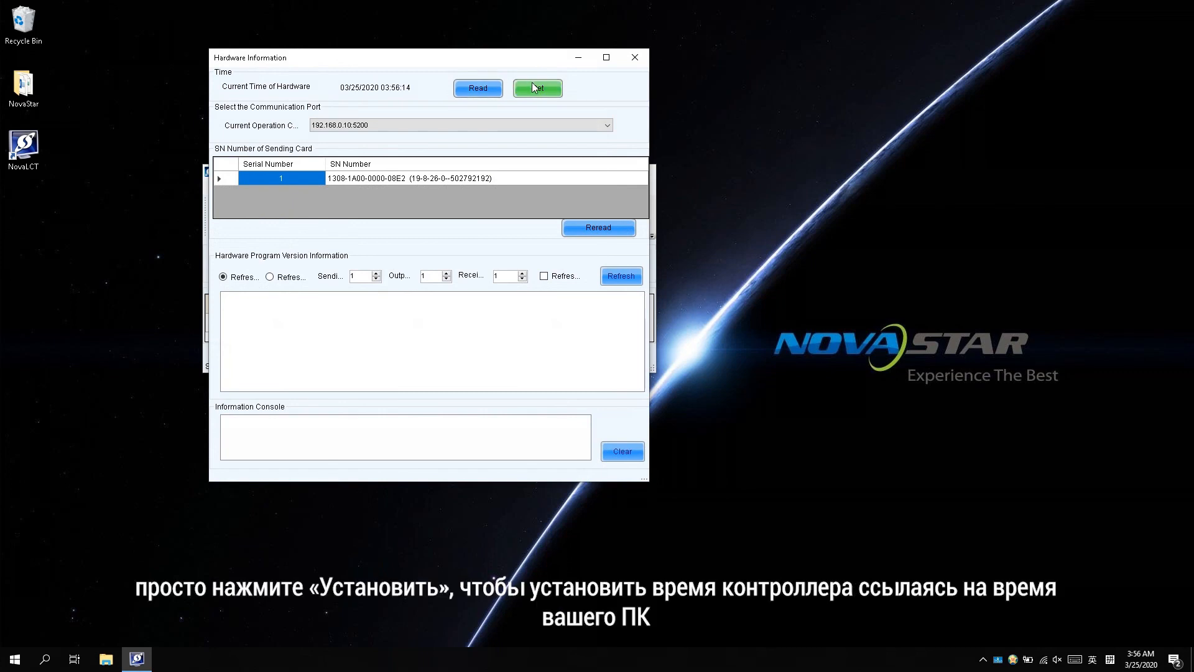
Step: Sync the controller time to the PC clock and close Hardware Information
click(537, 87)
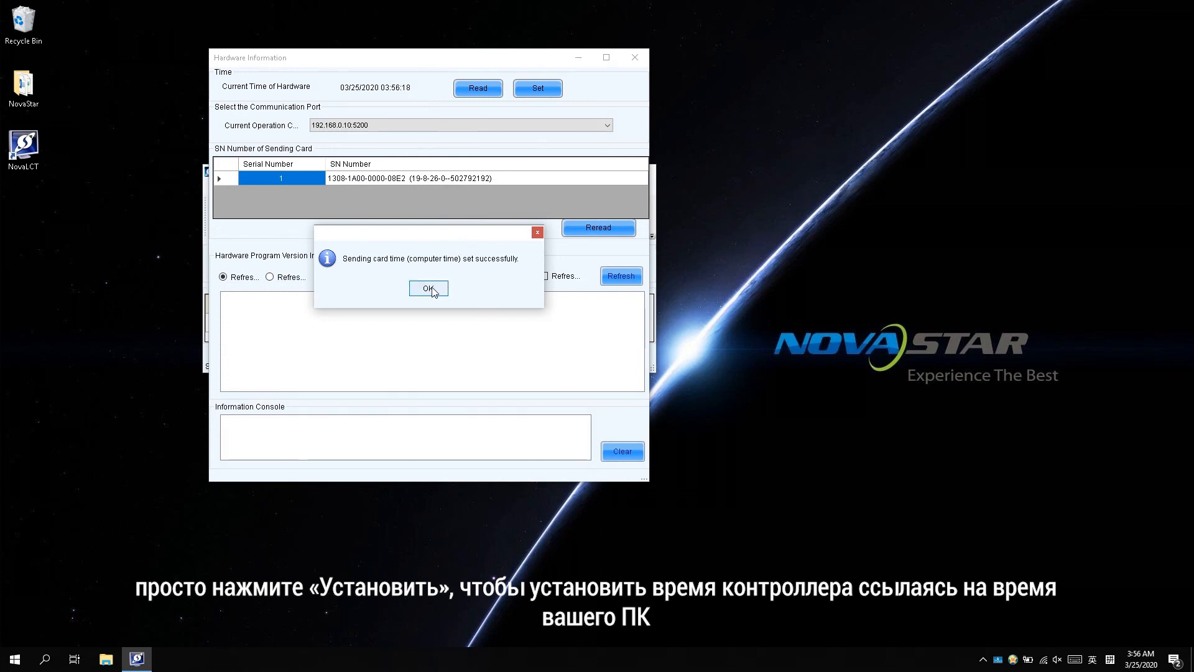
click(427, 288)
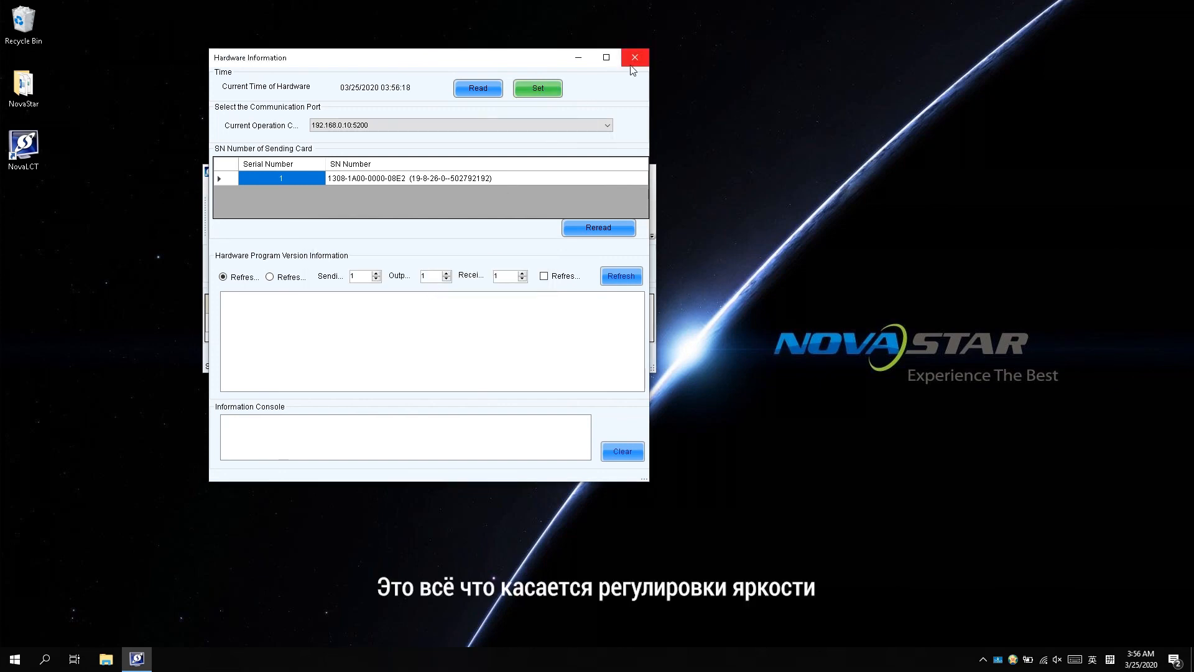
click(633, 58)
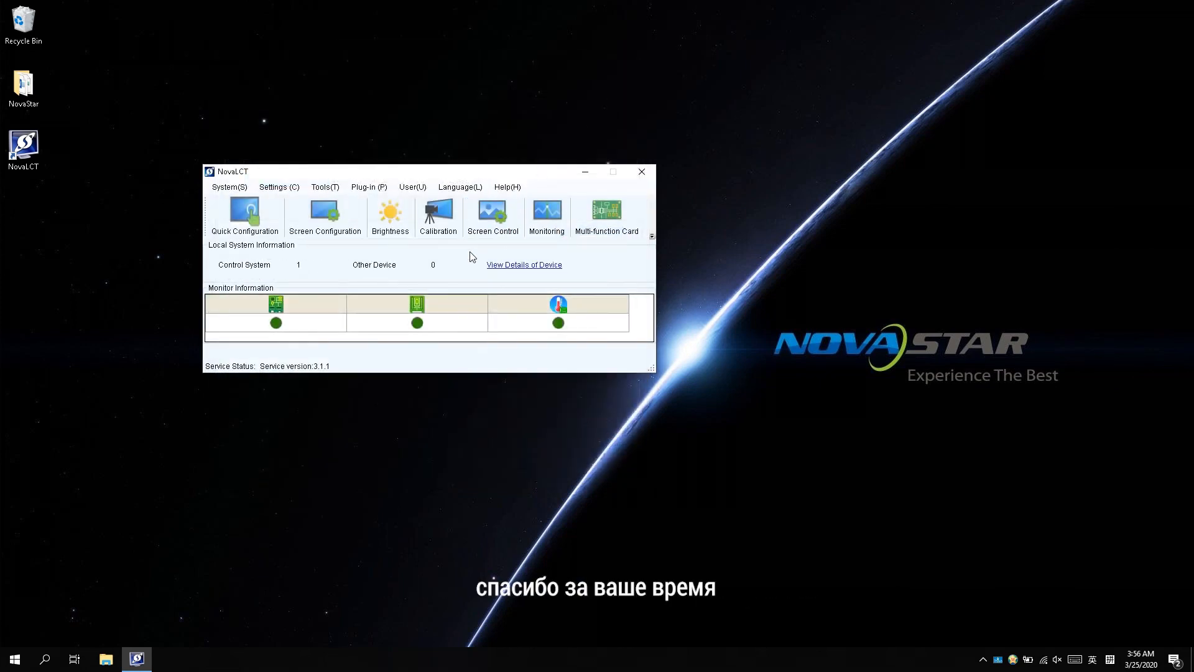